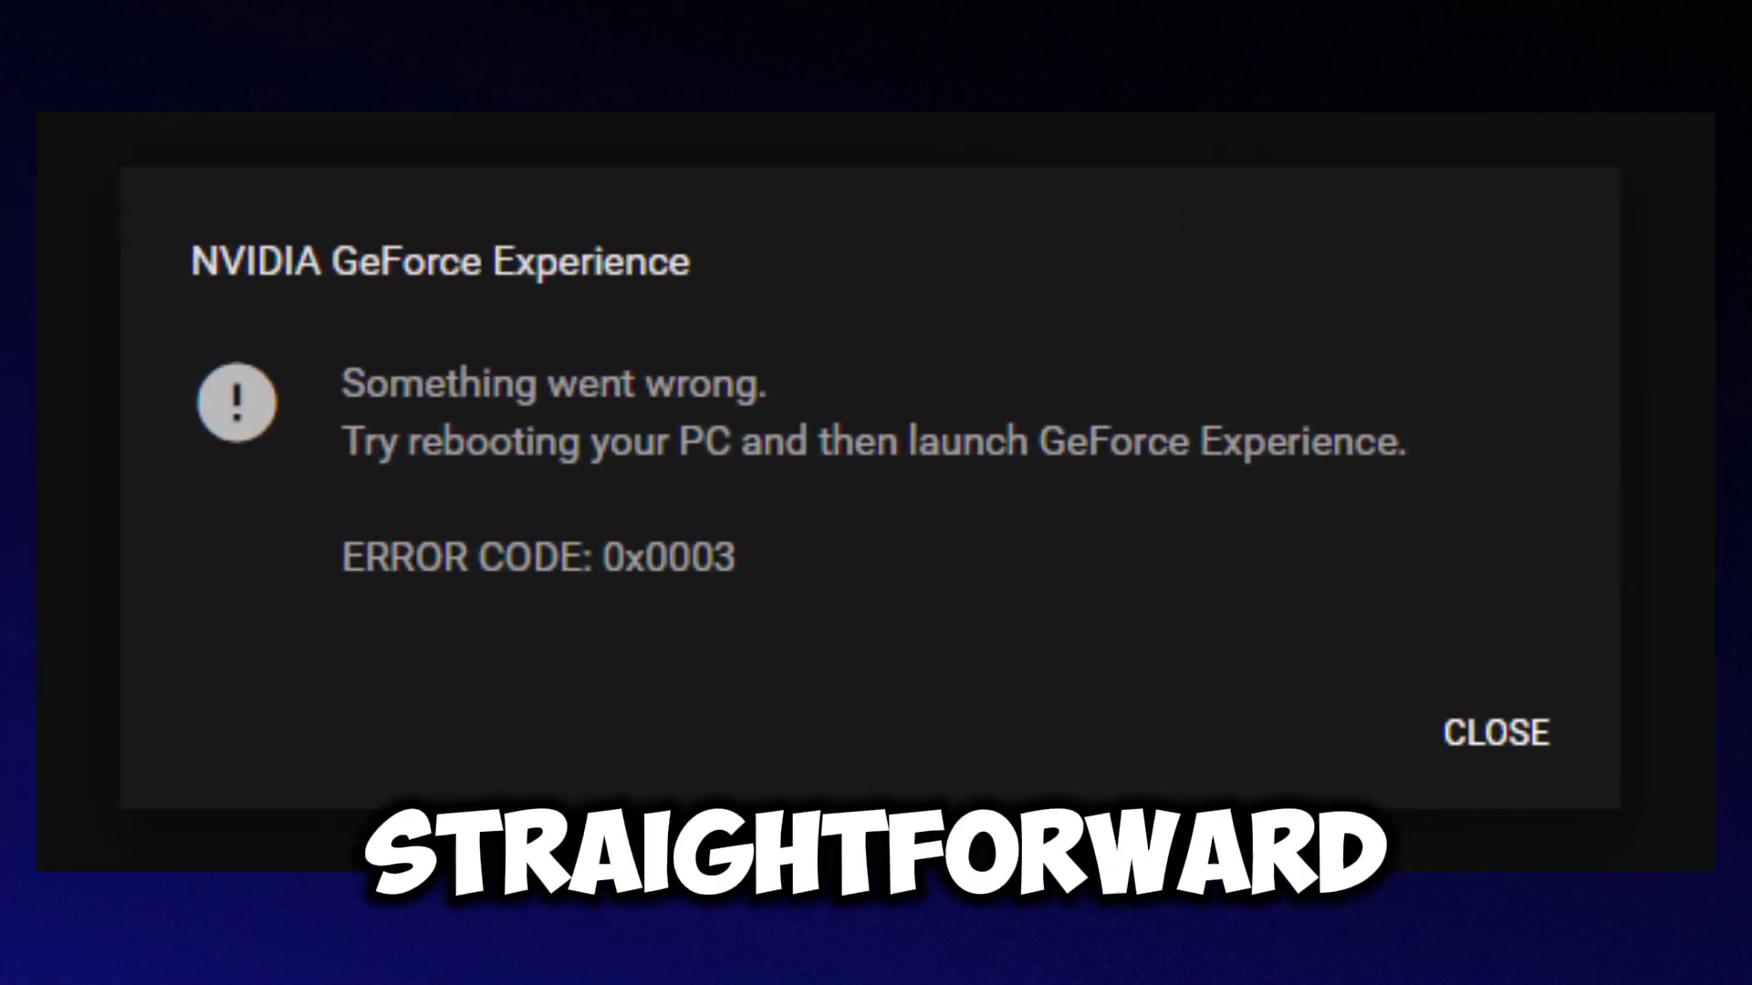
Step: Open the Start button's power user menu, which lists Device Manager
left_click(1495, 733)
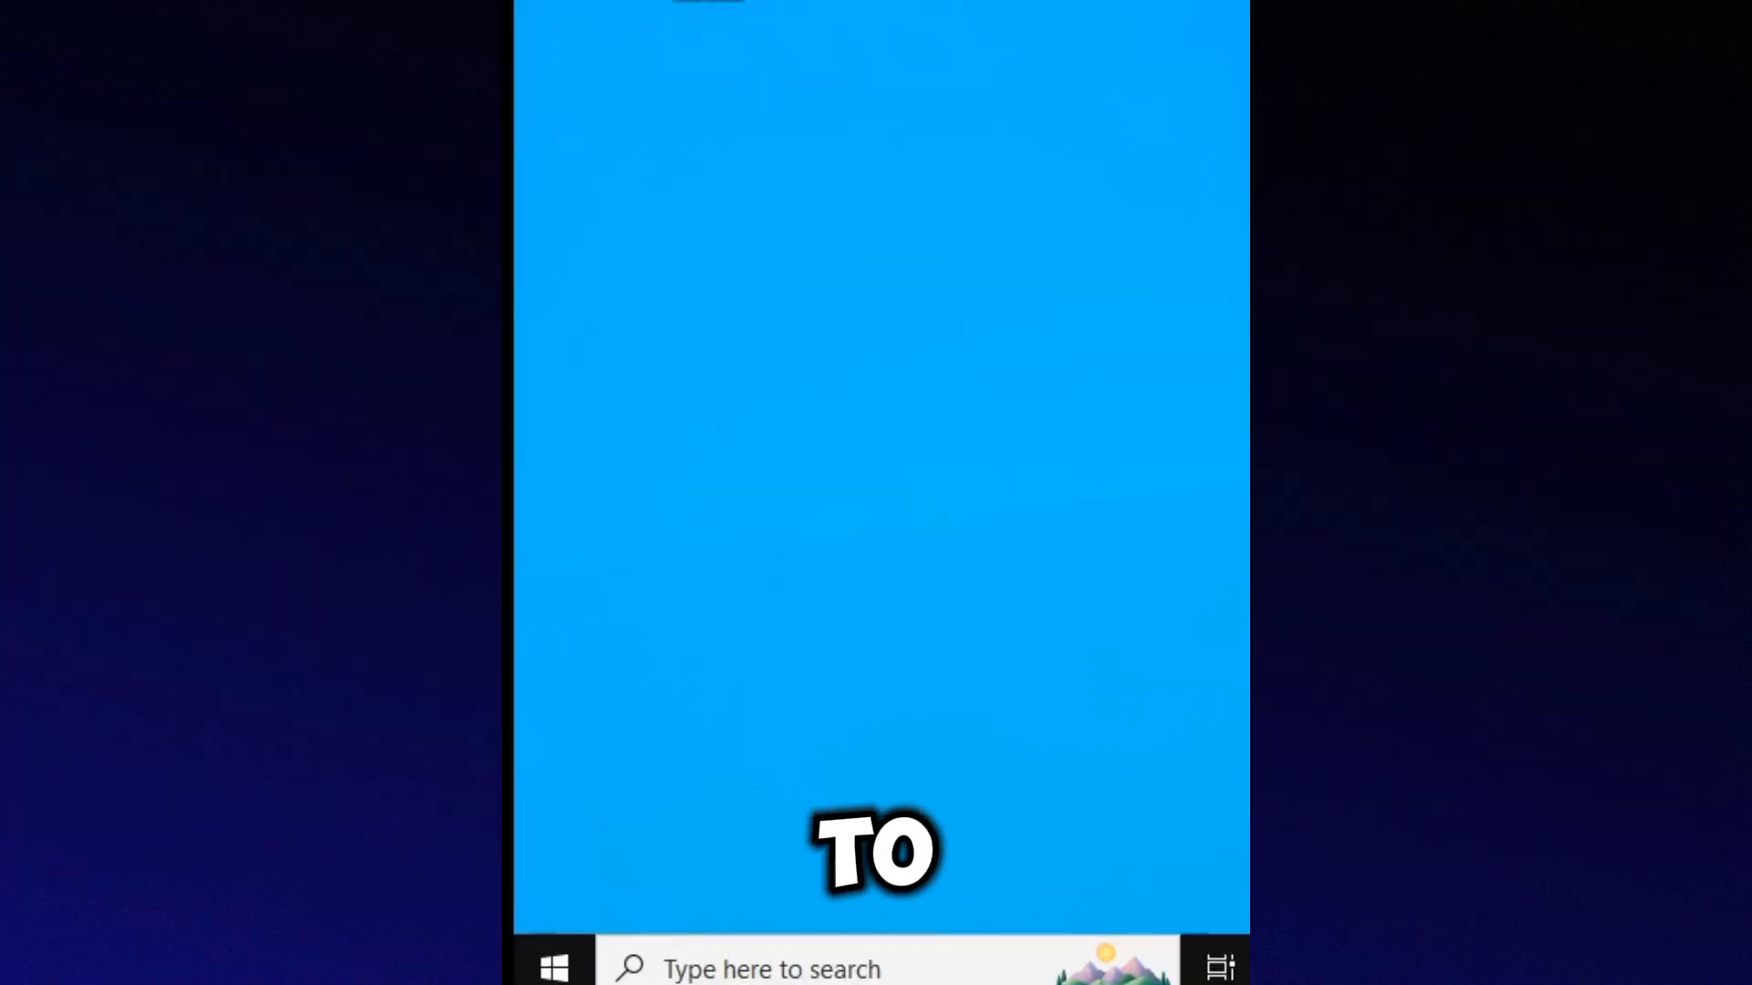
right_click(553, 966)
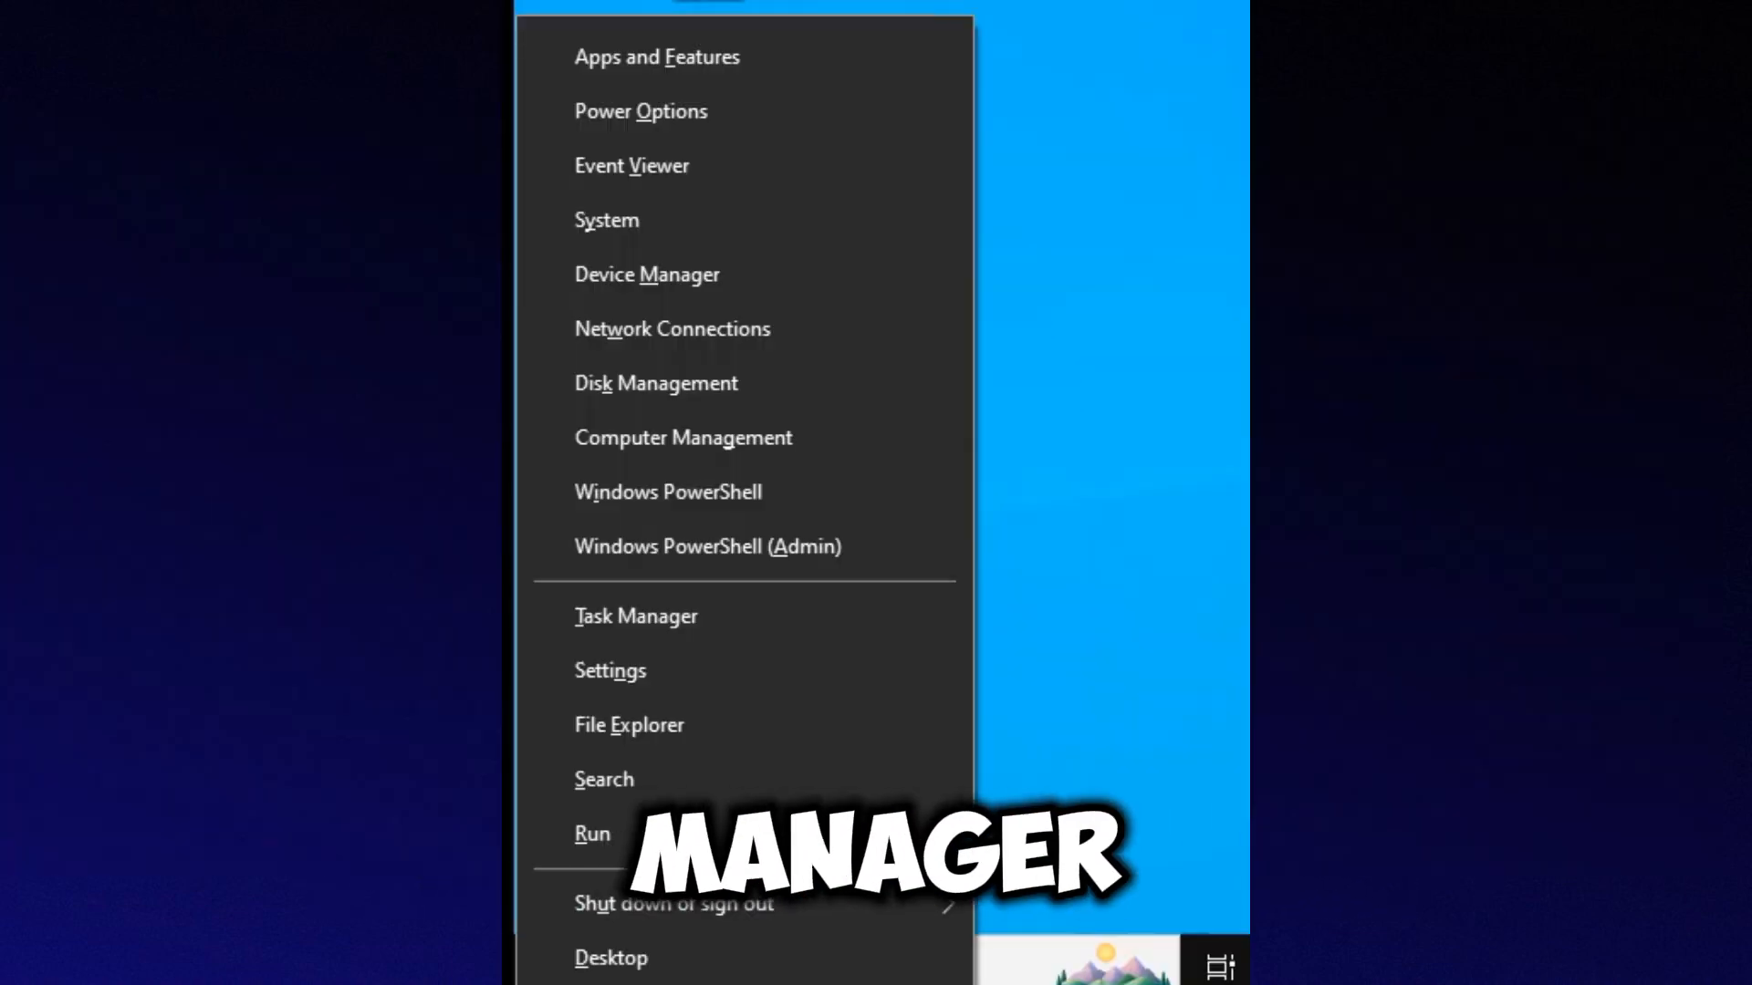
mouse_move(646, 274)
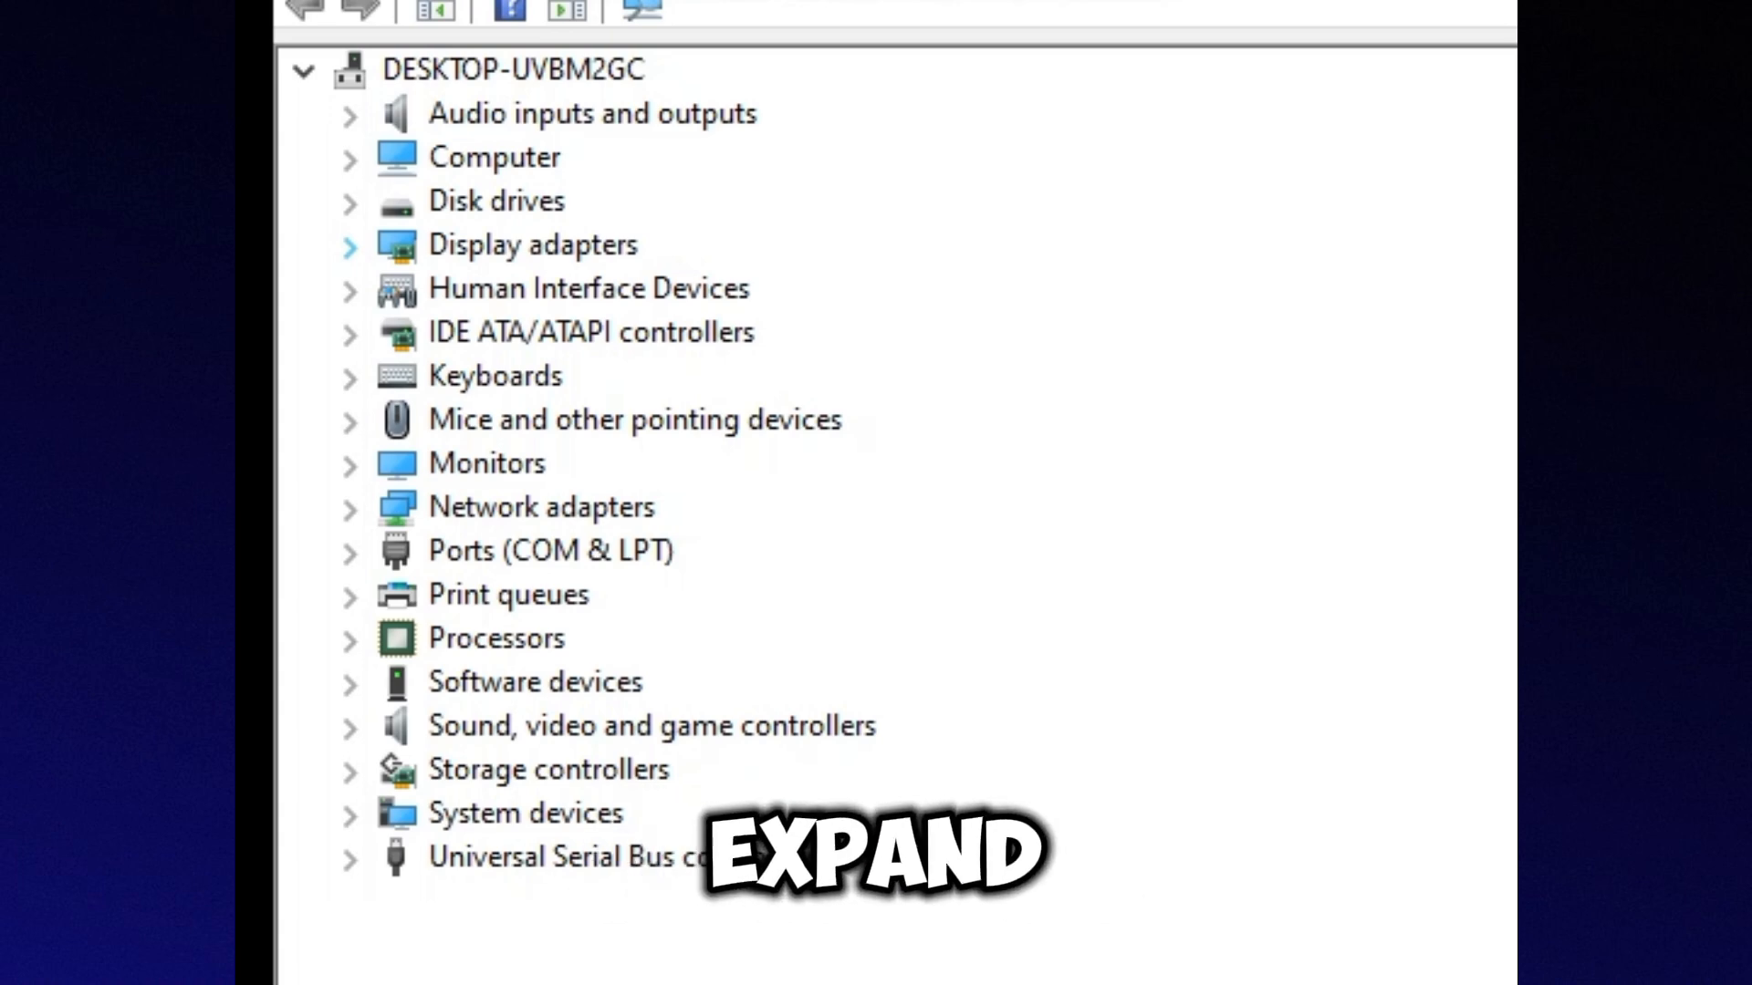
Step: Begin updating the NVIDIA GeForce GTX 1050 adapter's driver from its context menu
right_click(590, 647)
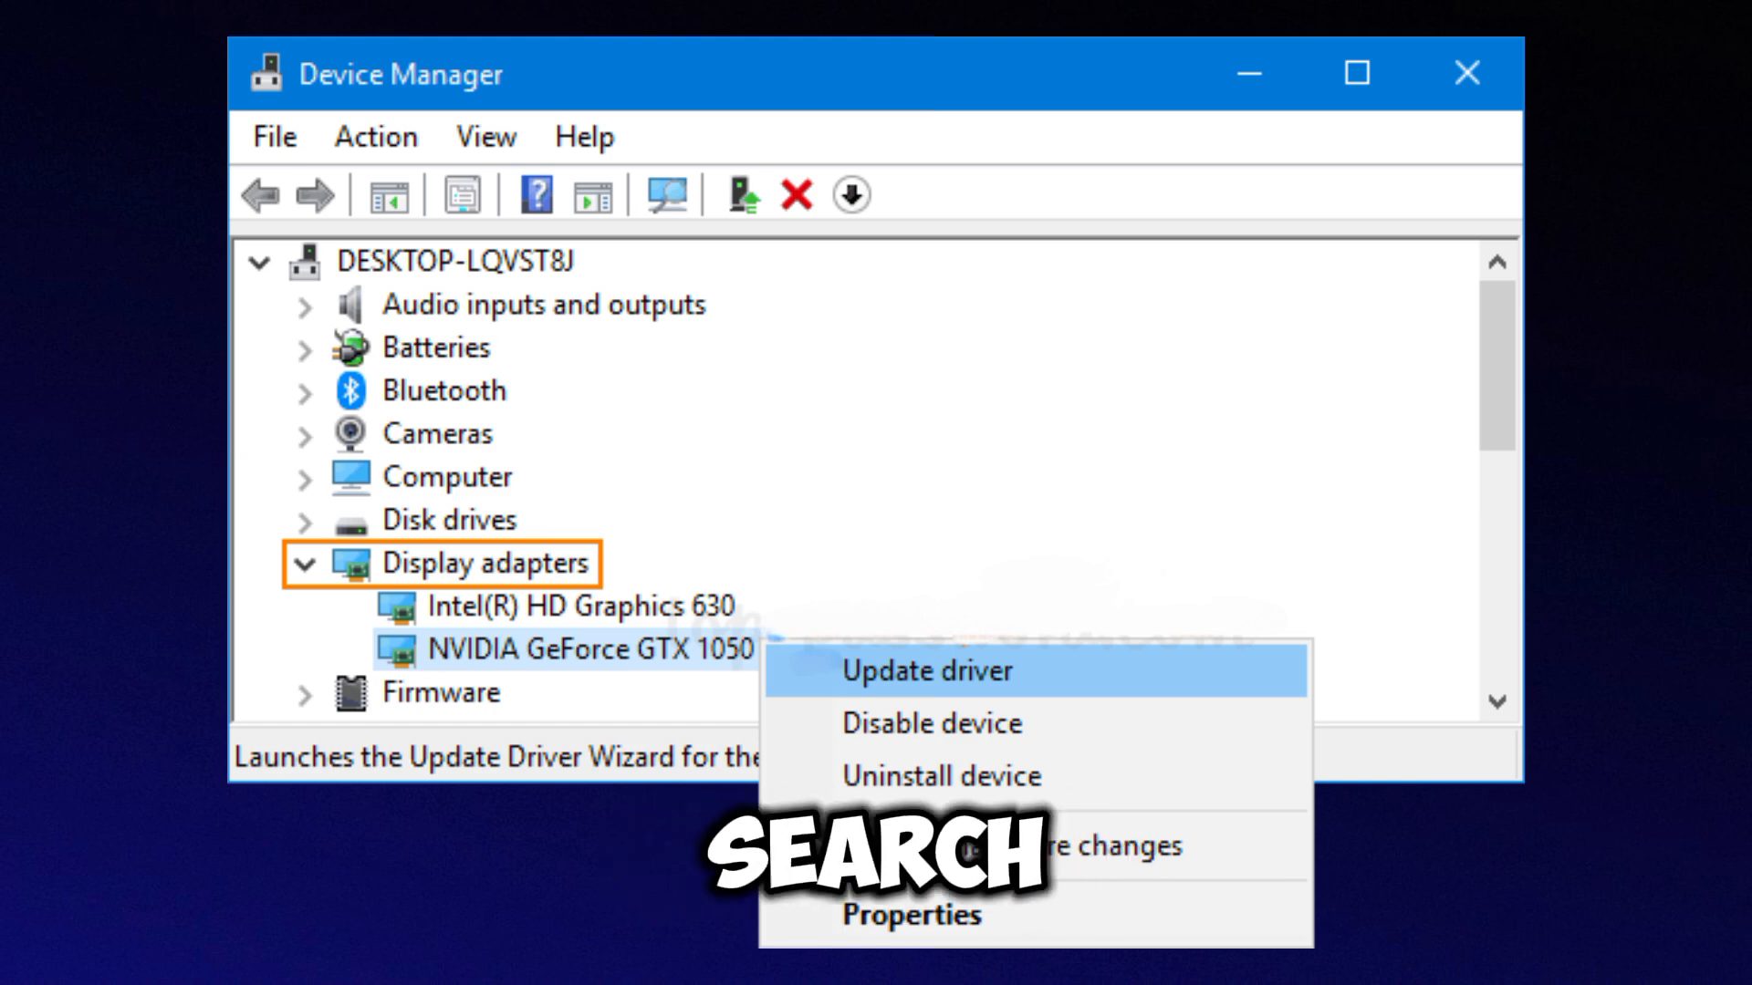
left_click(925, 671)
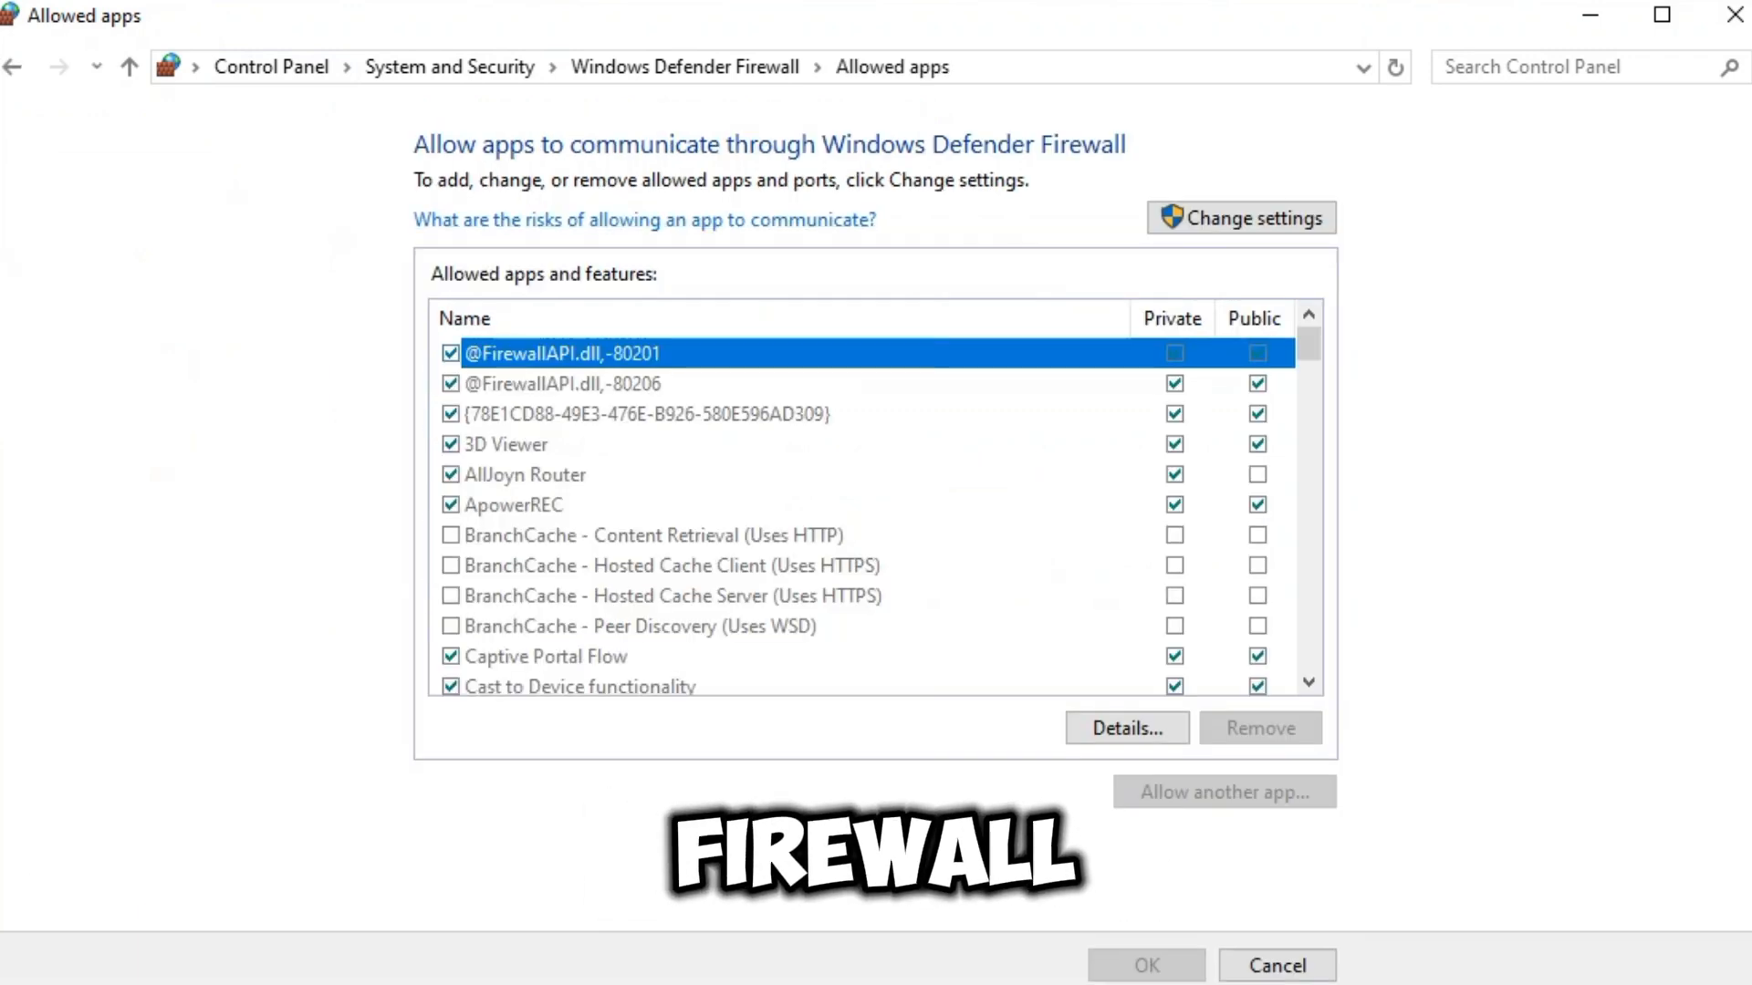
Step: Make the firewall's allowed-apps list editable and open the Add an app dialog
left_click(1239, 218)
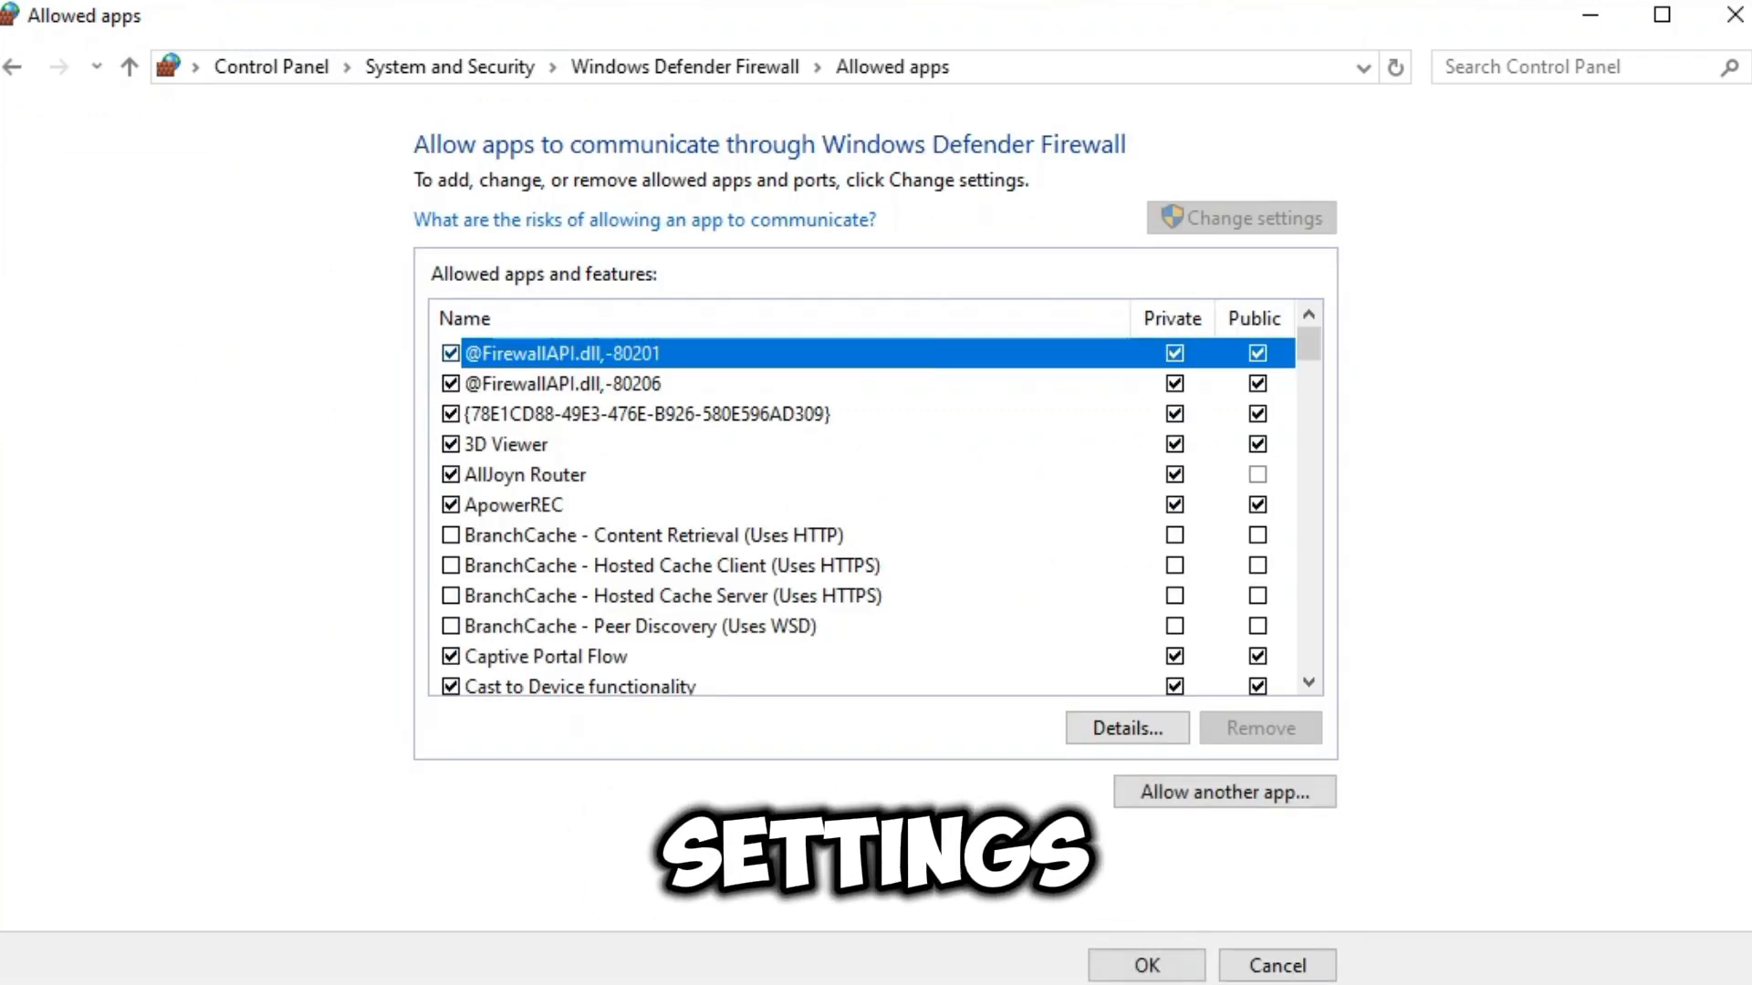
left_click(1224, 791)
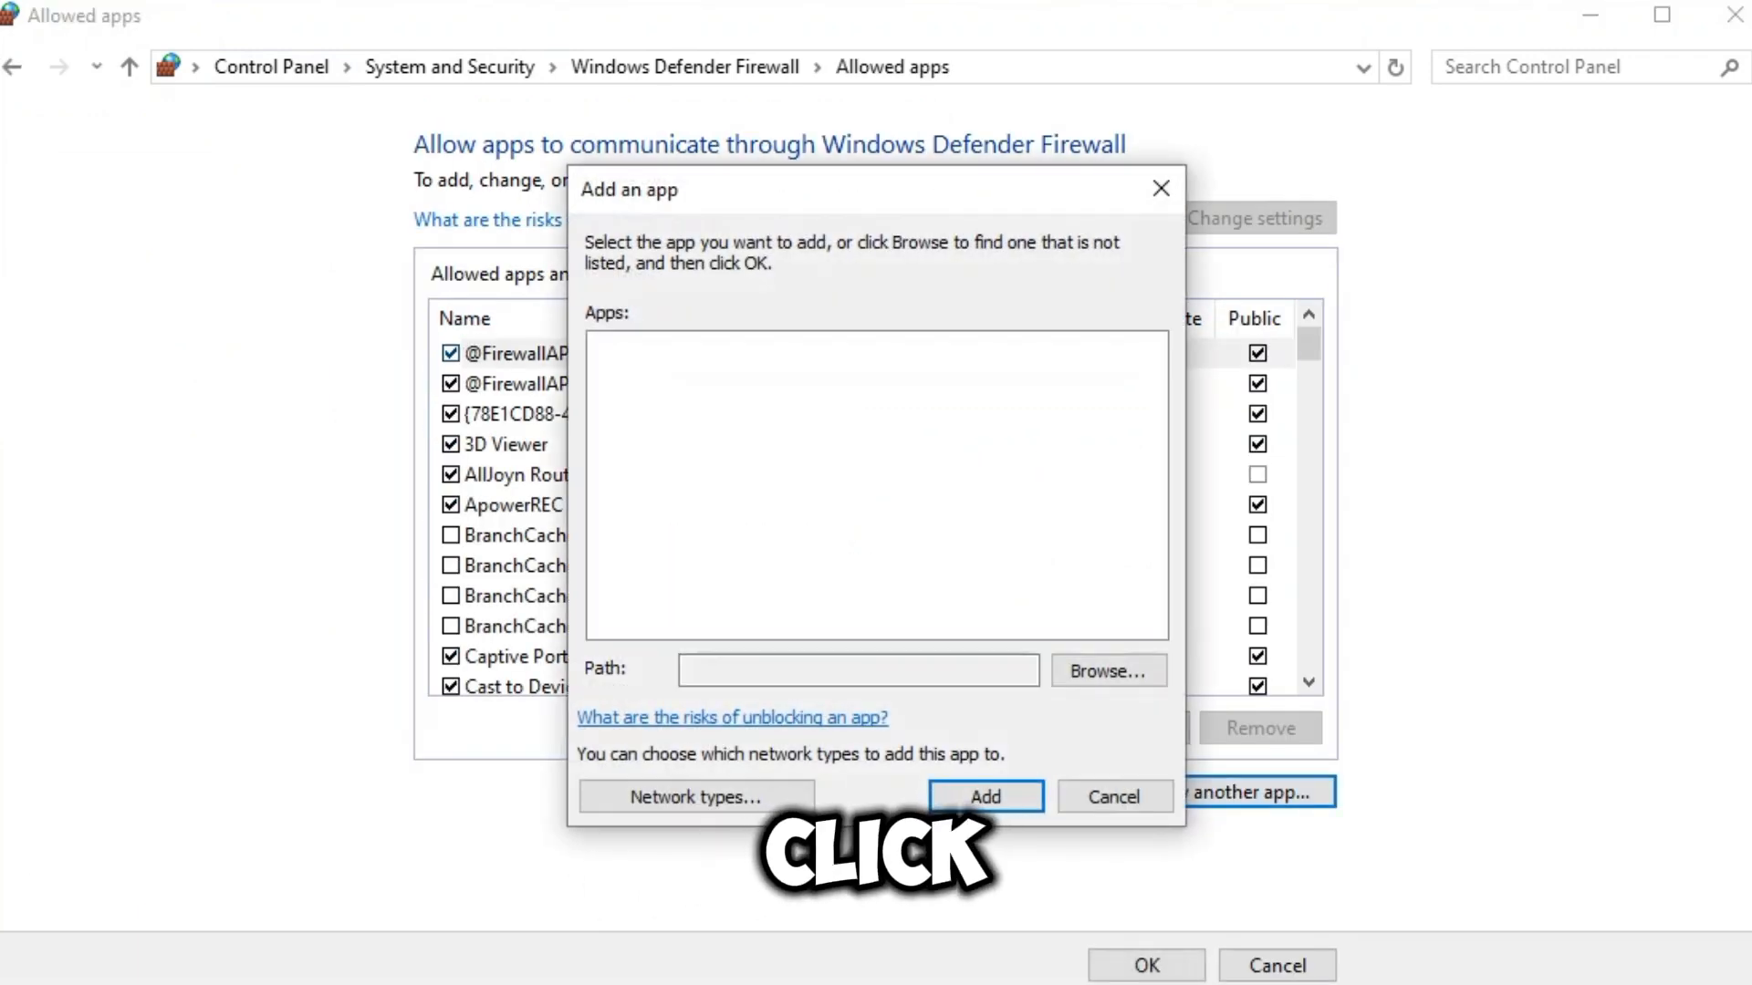
Step: Browse to Program Files\NVIDIA Corporation\Display.NvContainer and add NVIDIA Container as allowed
left_click(1105, 670)
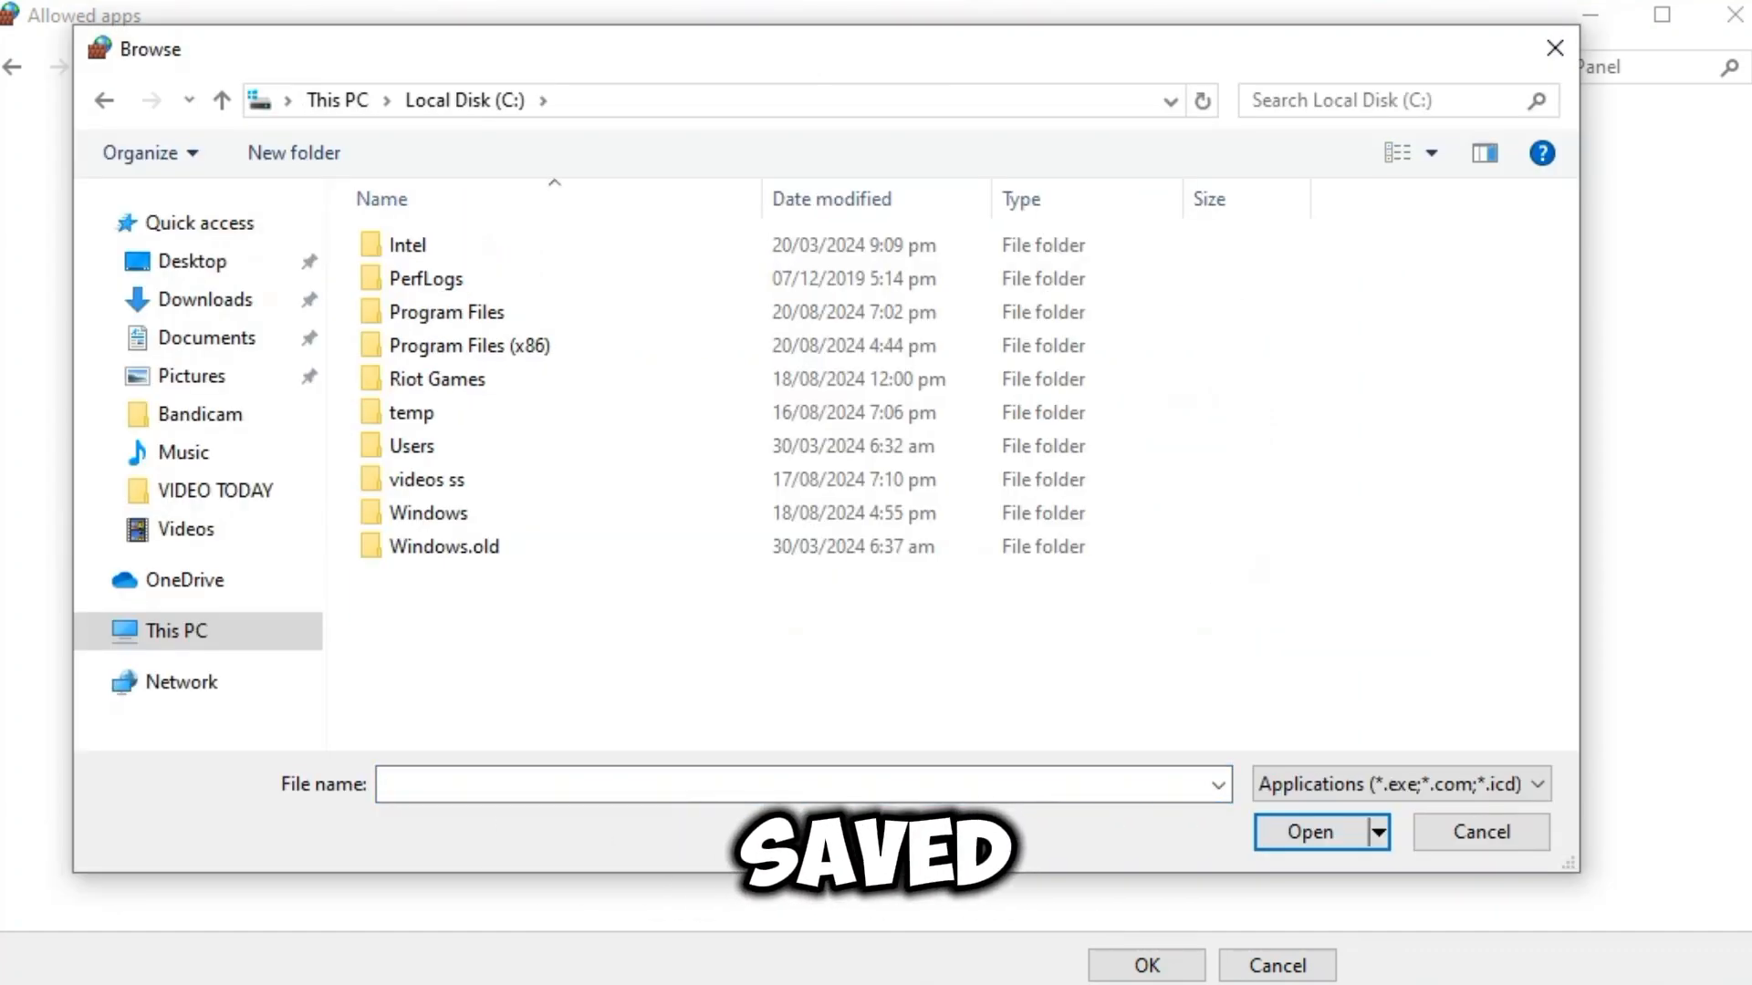
double_click(445, 312)
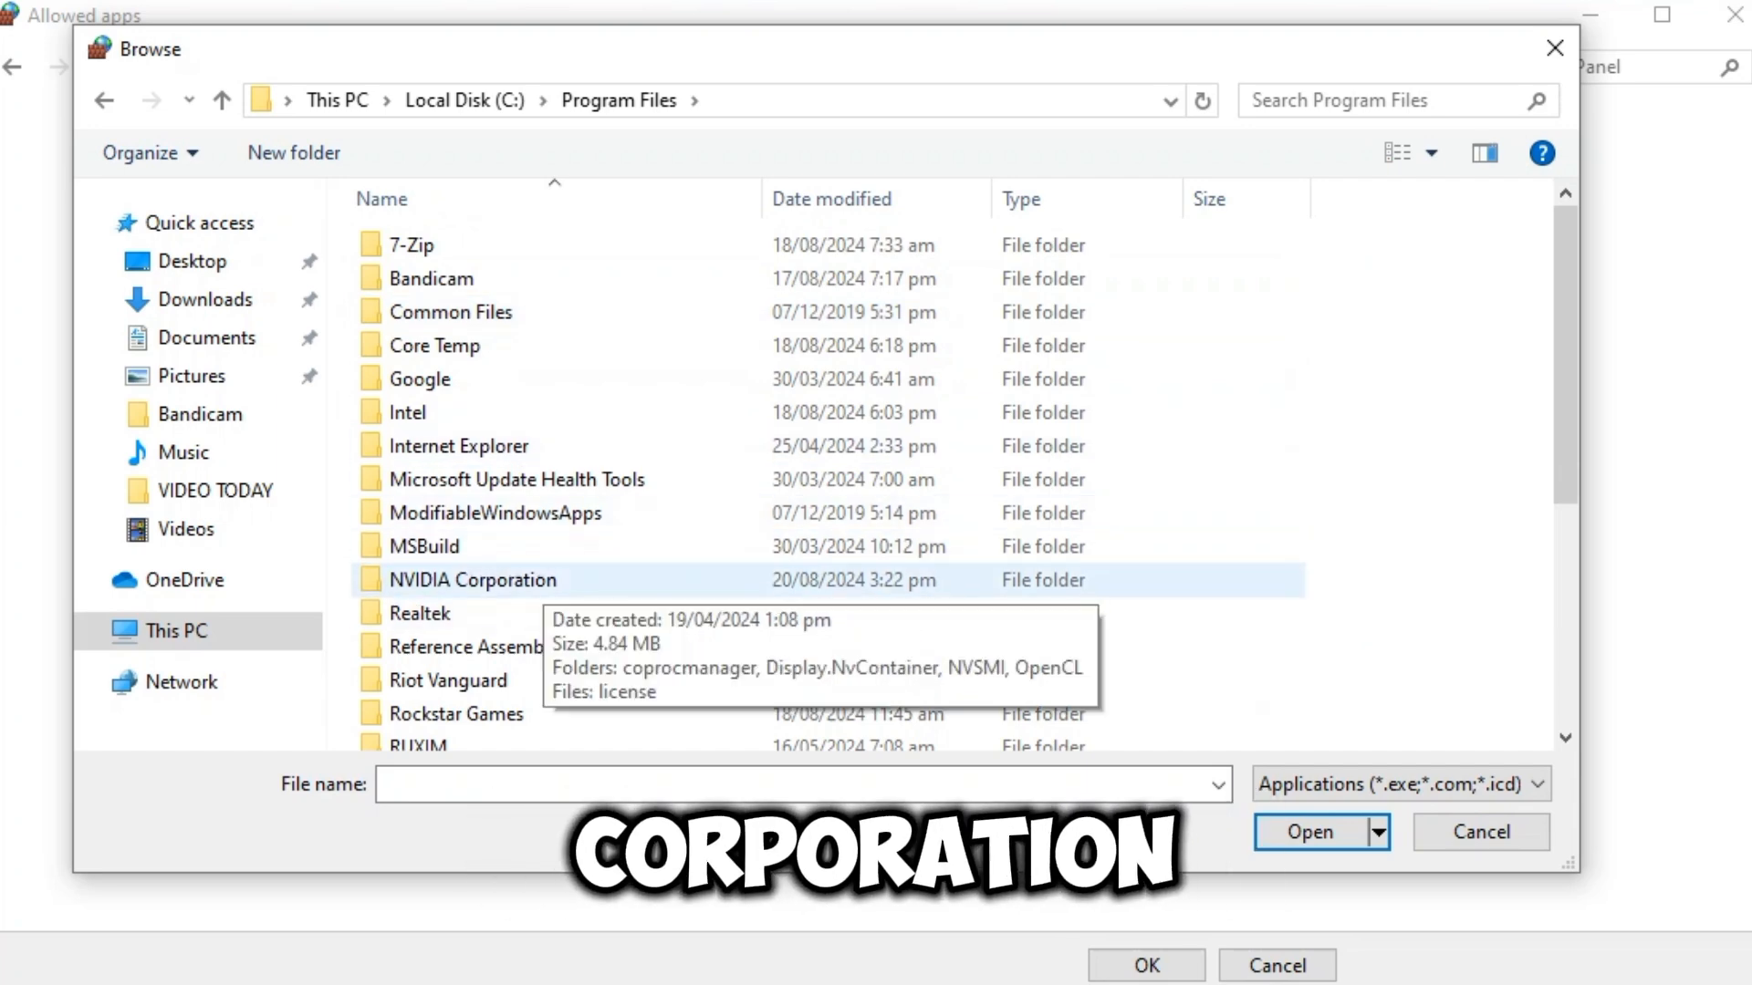
double_click(473, 580)
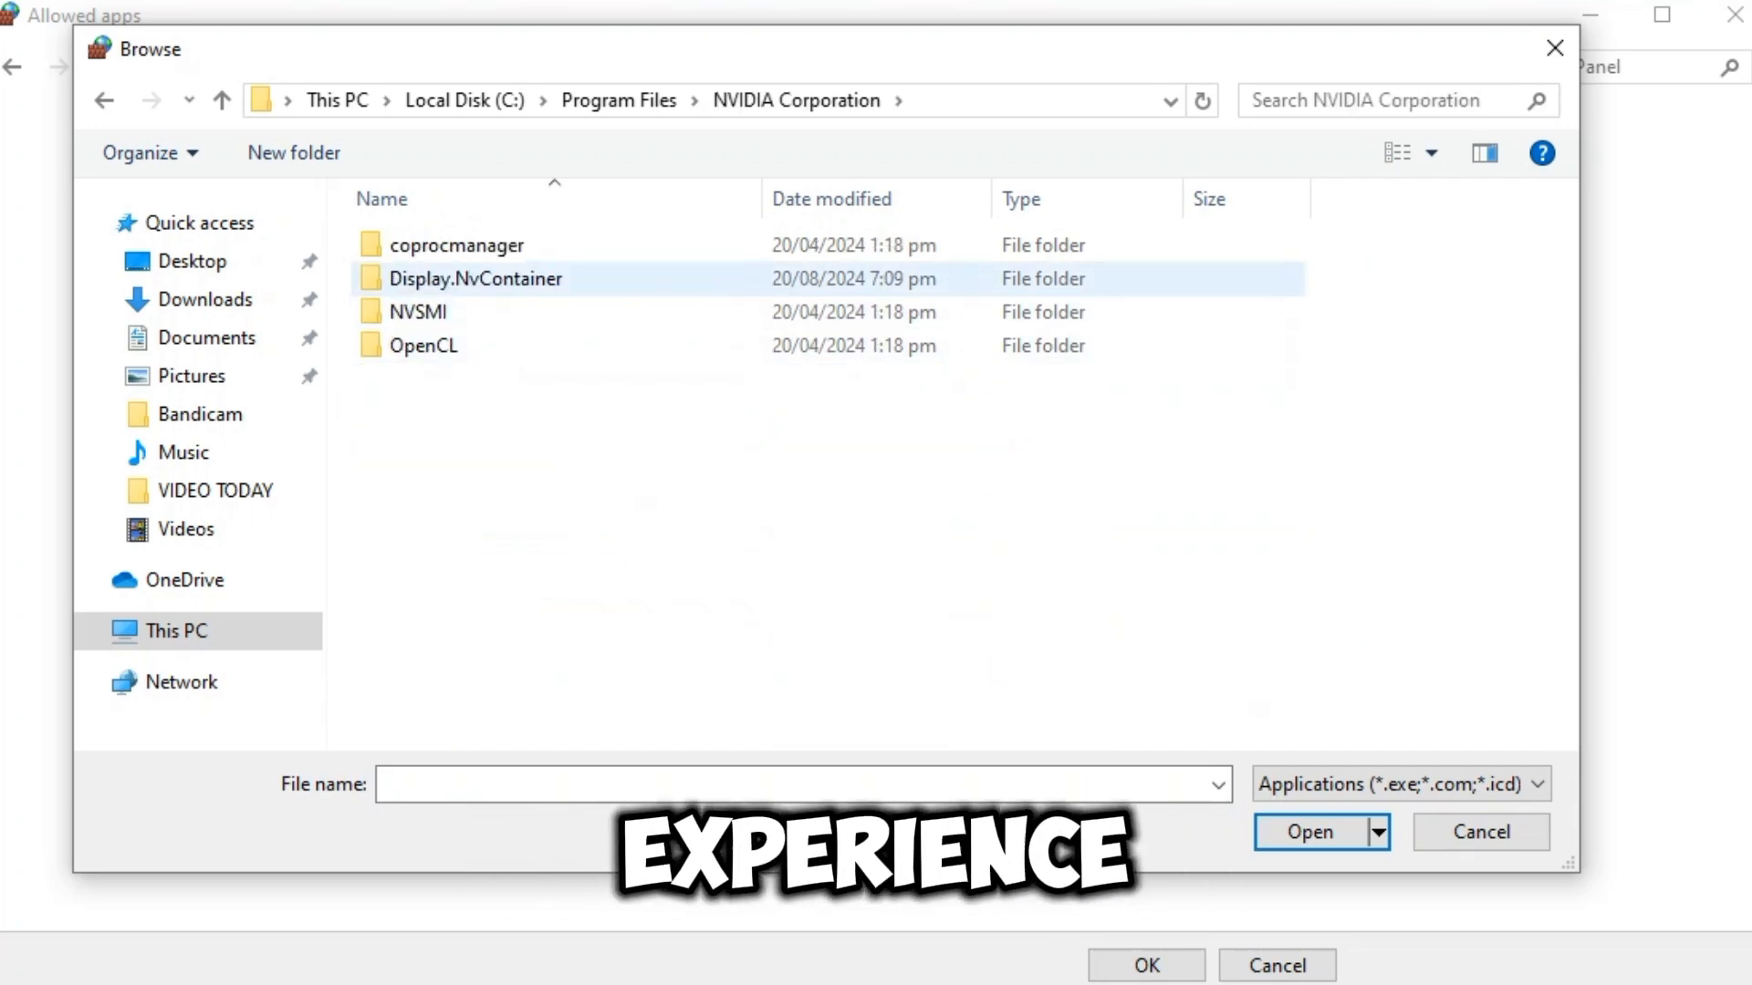
double_click(477, 279)
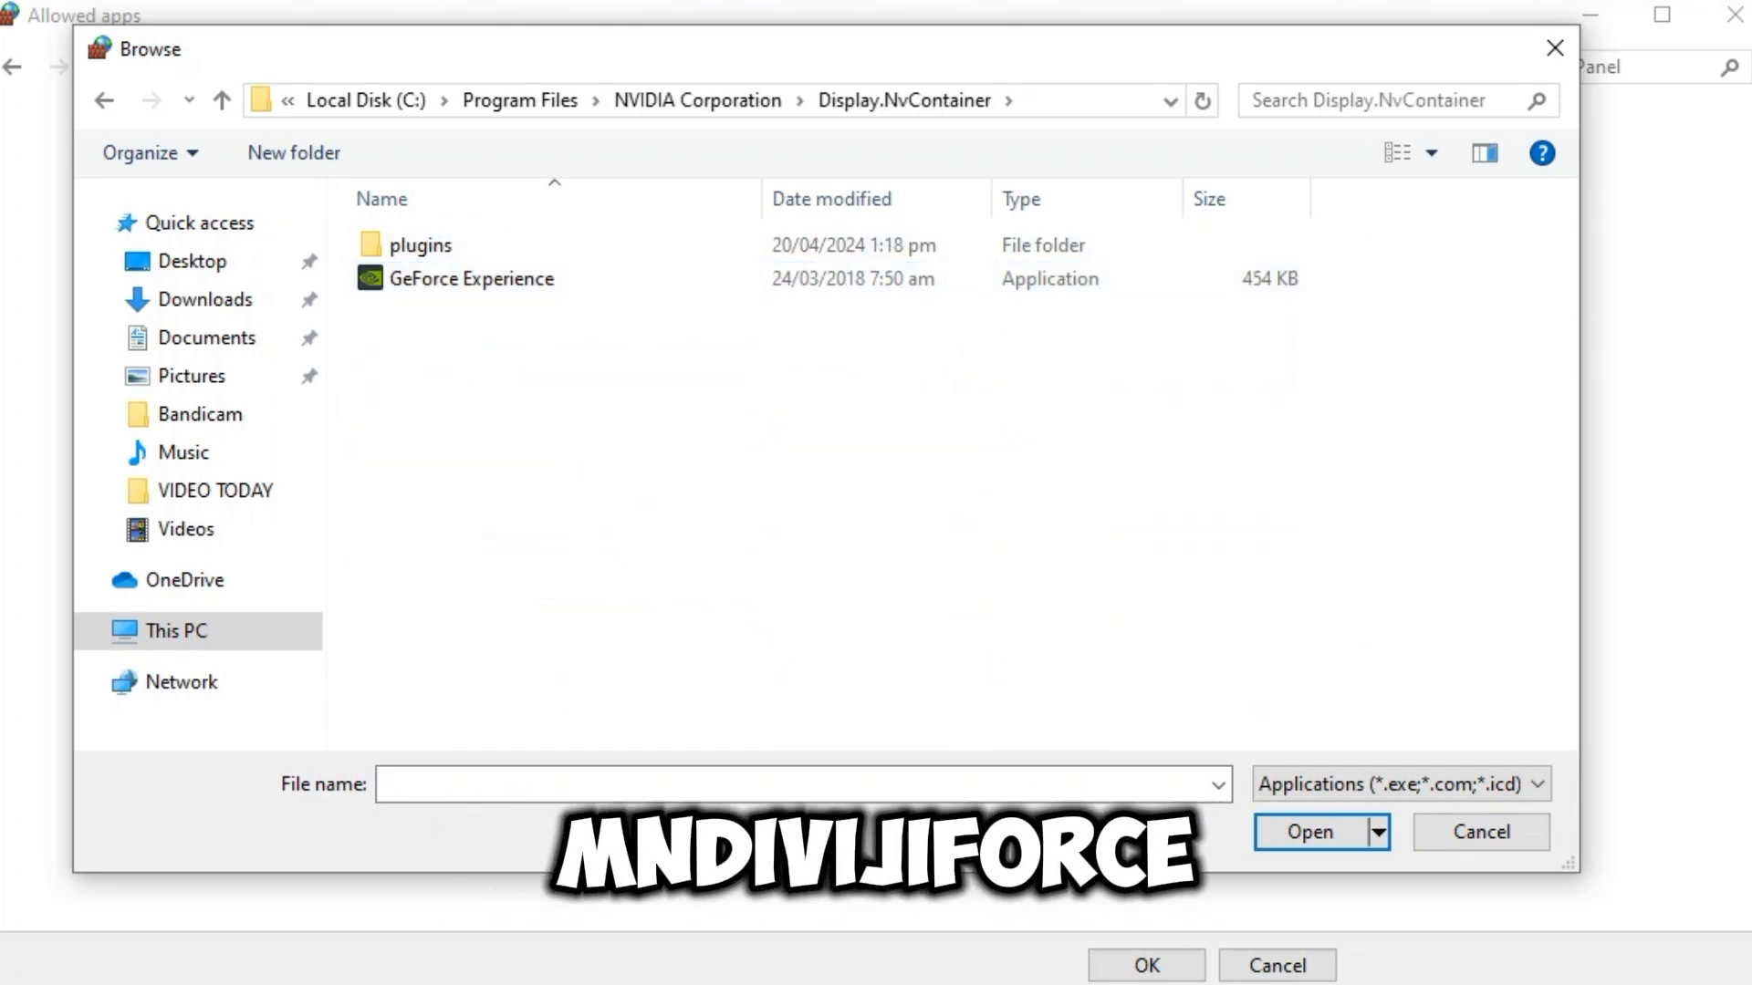
mouse_move(469, 278)
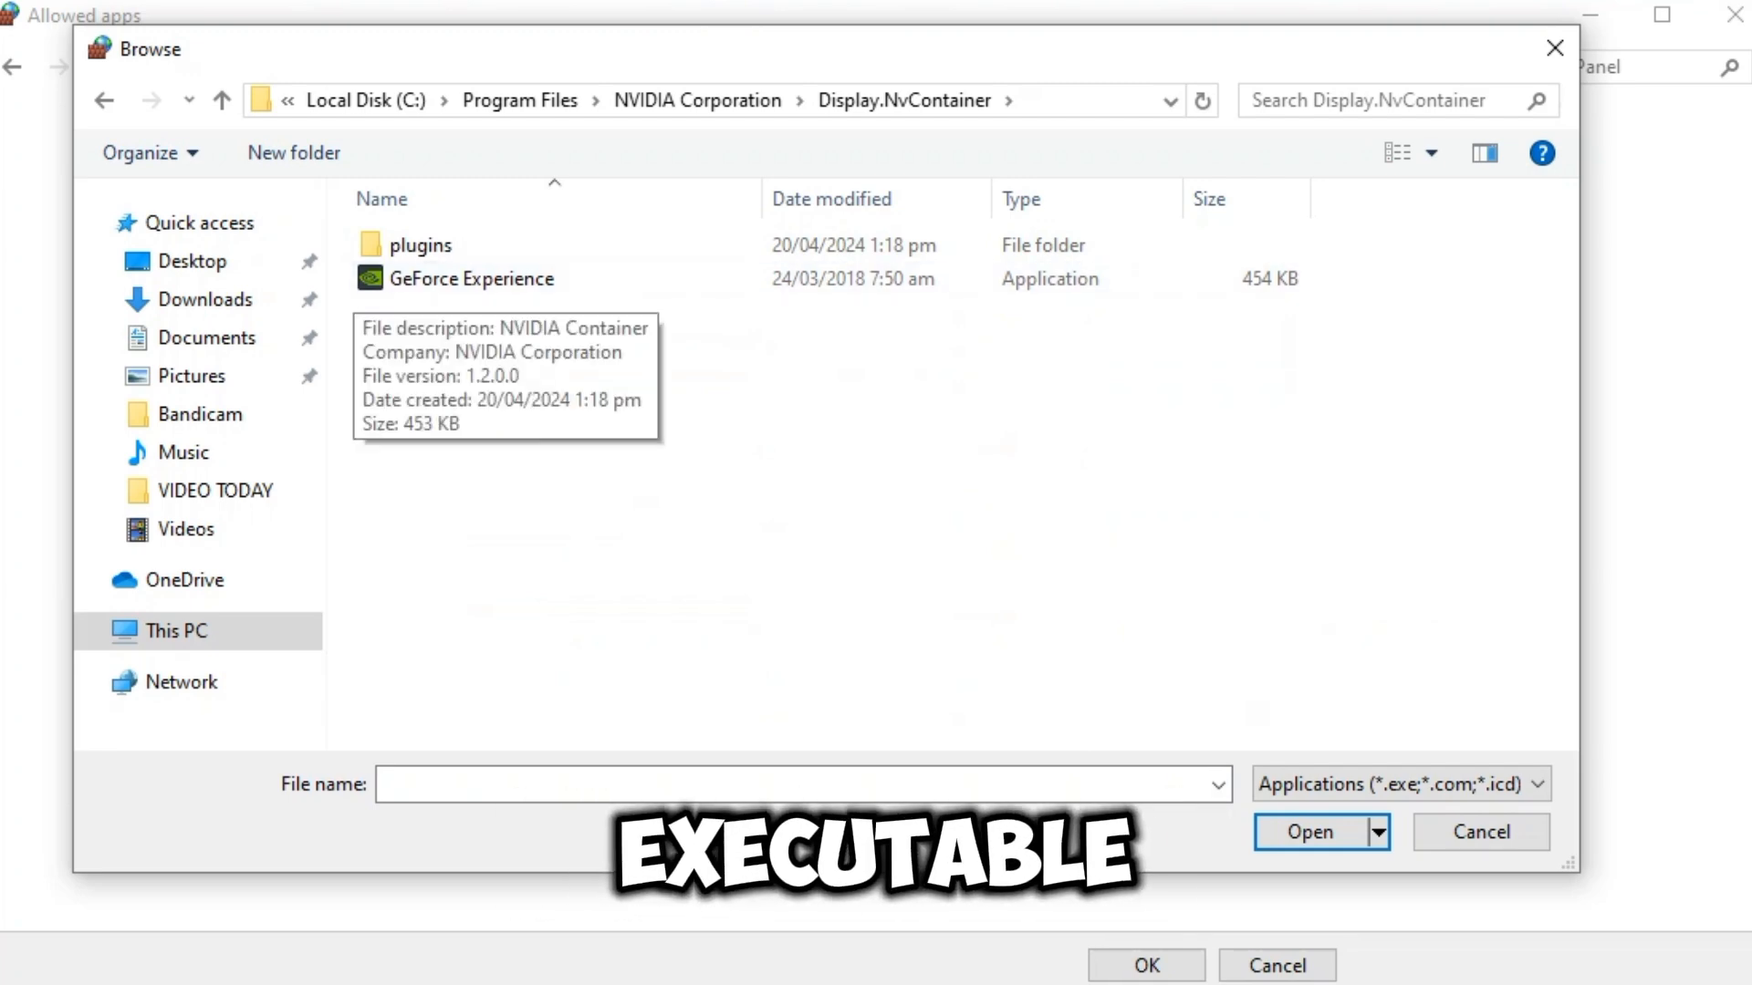
left_click(1312, 831)
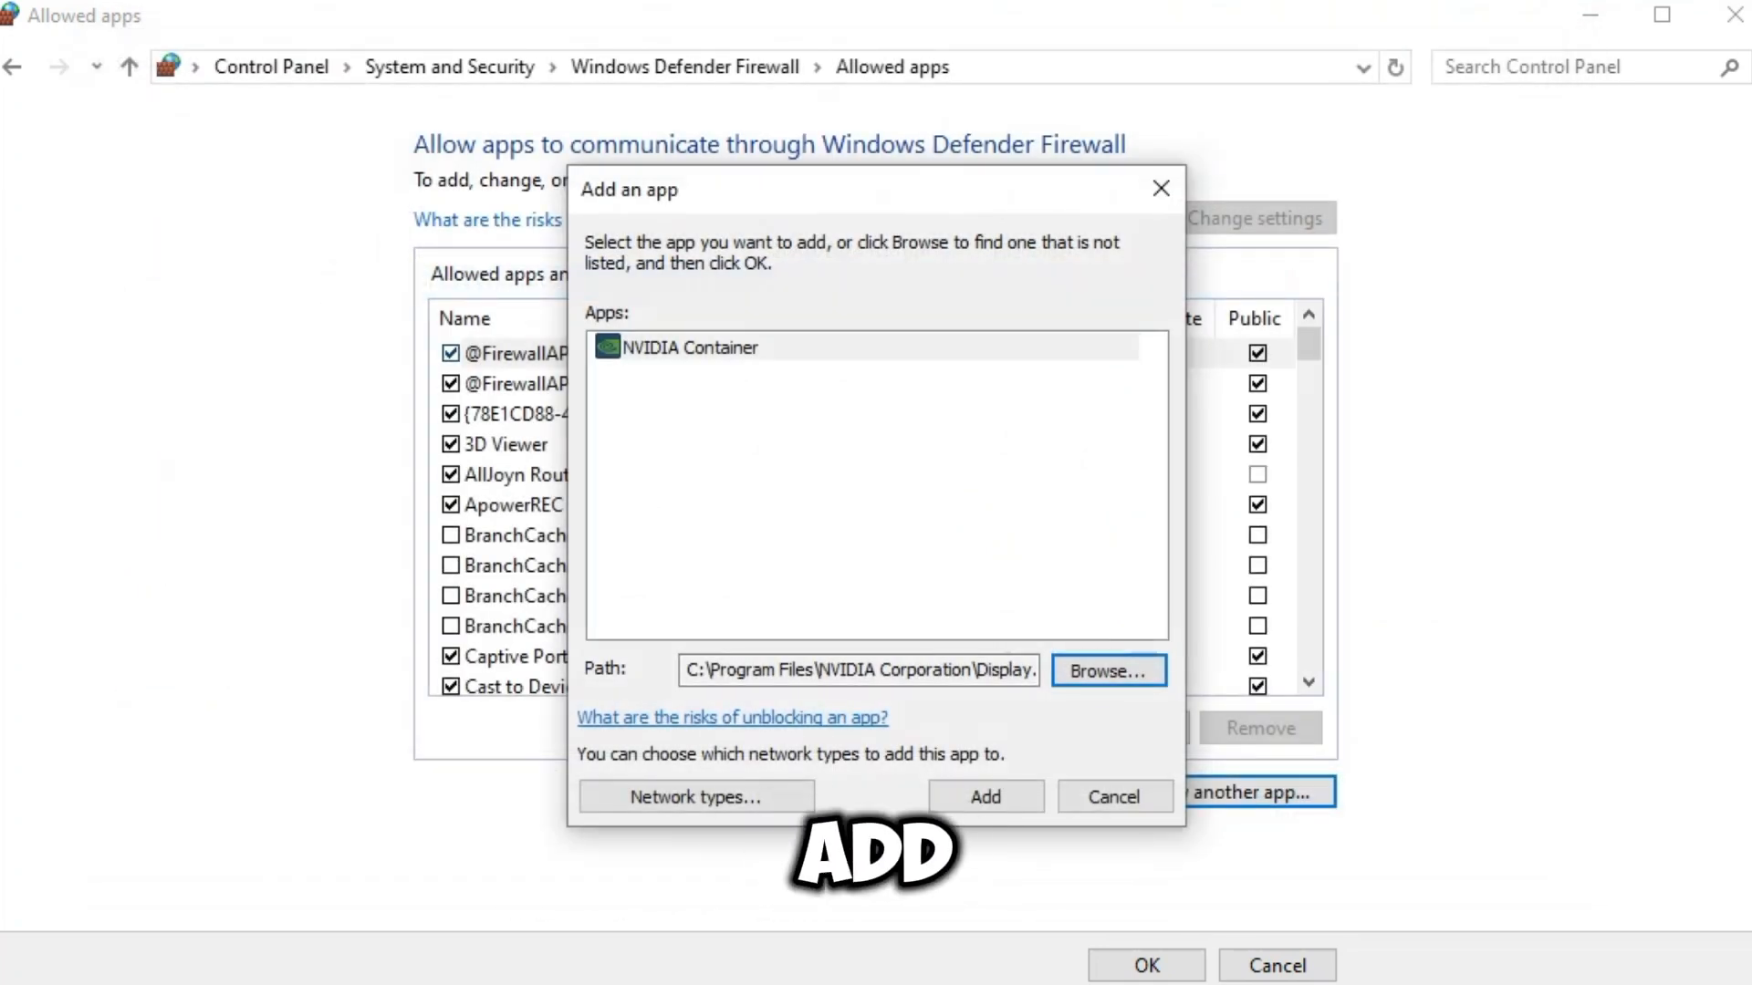
left_click(985, 797)
type("serv")
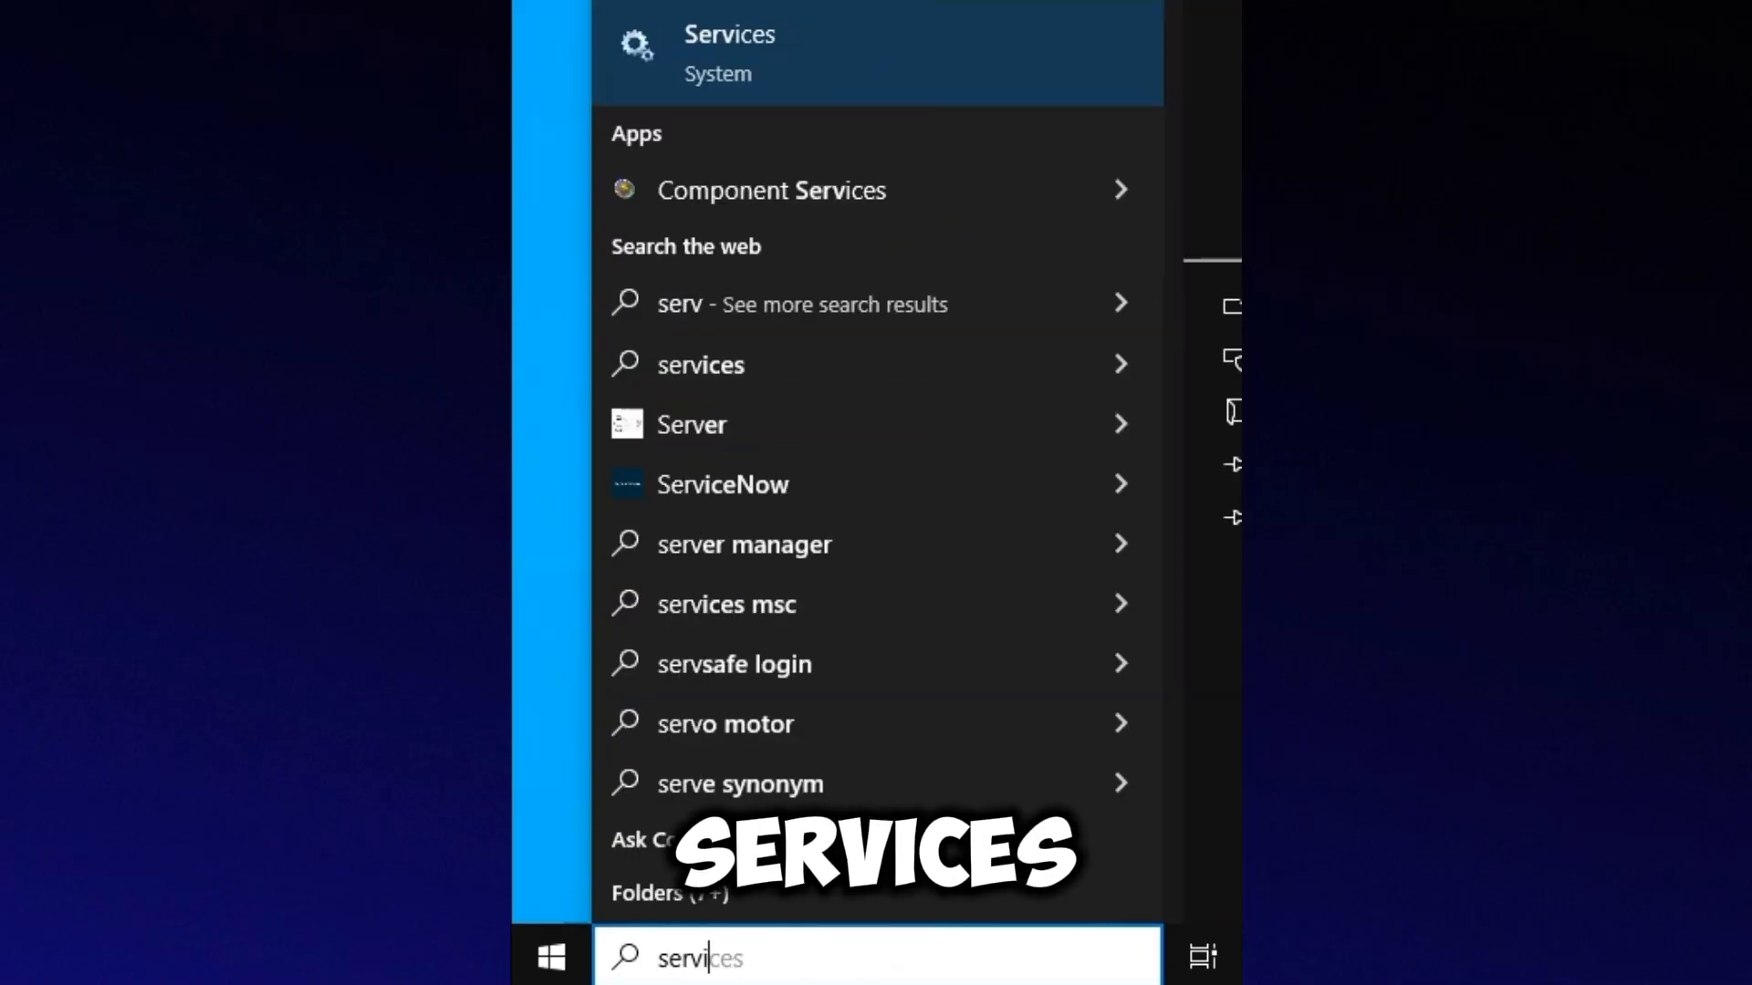
Step: Search for 'services' to bring up the Services console
type("ices")
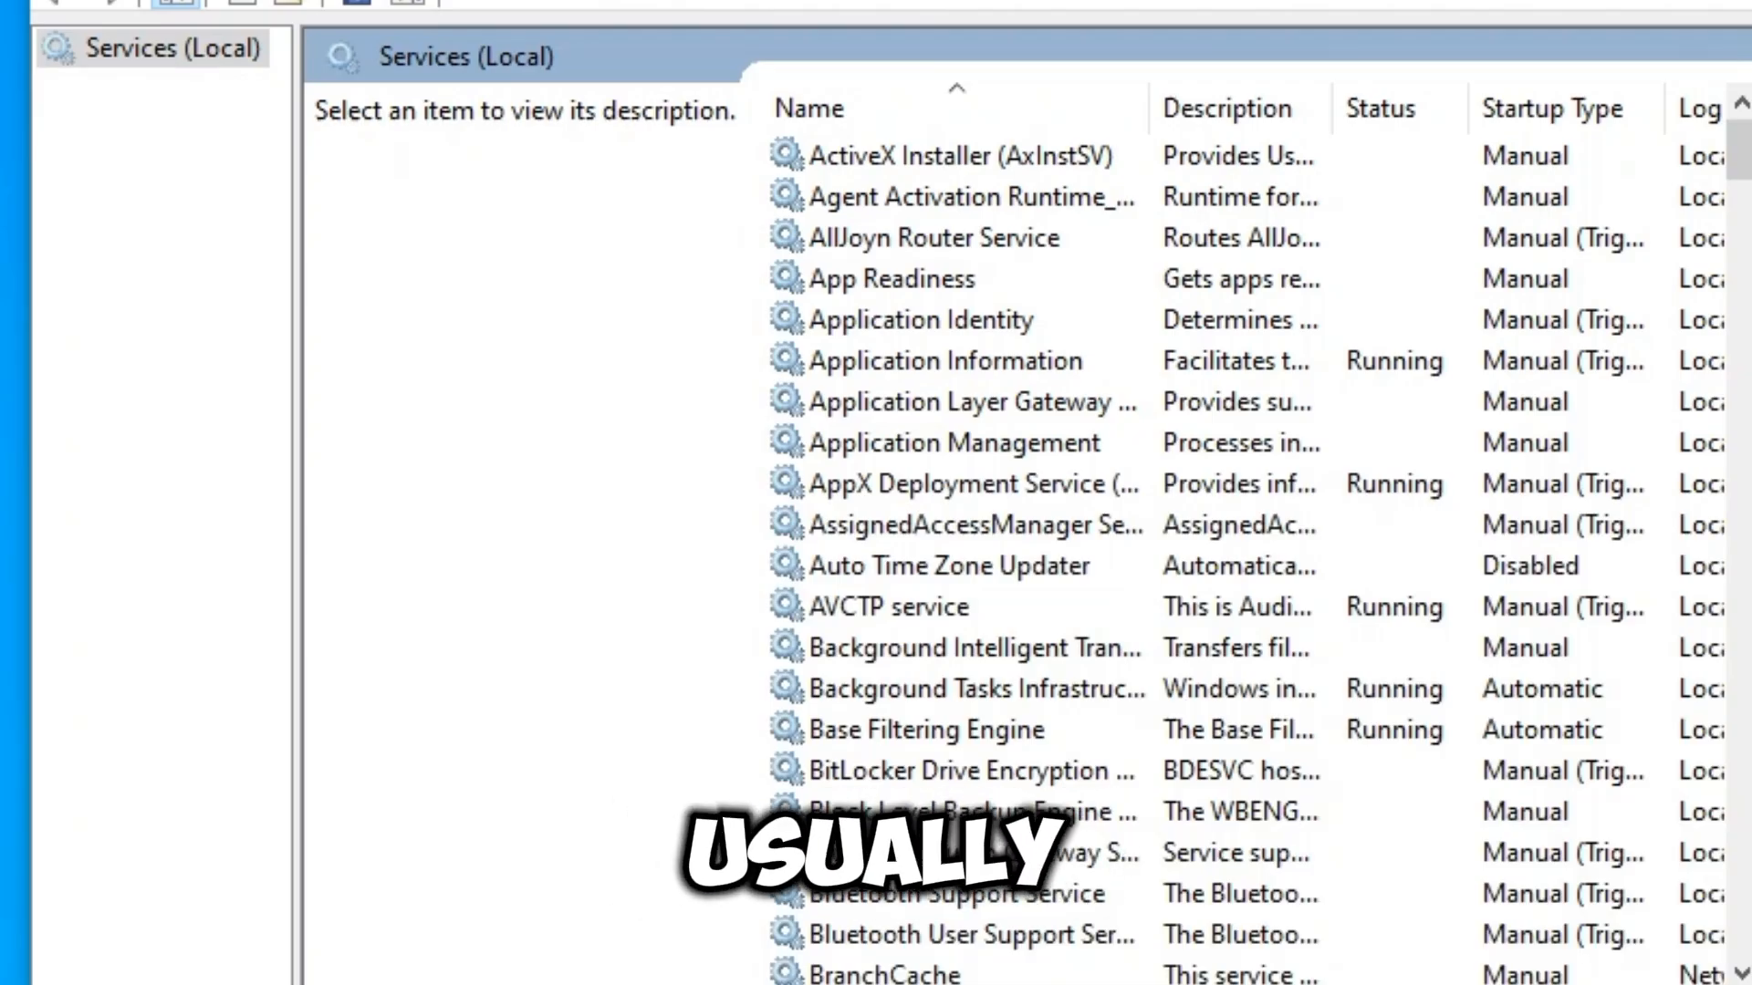
Step: Scroll to NVIDIA Display Container LS and bring up its restart option
scroll("down", 3)
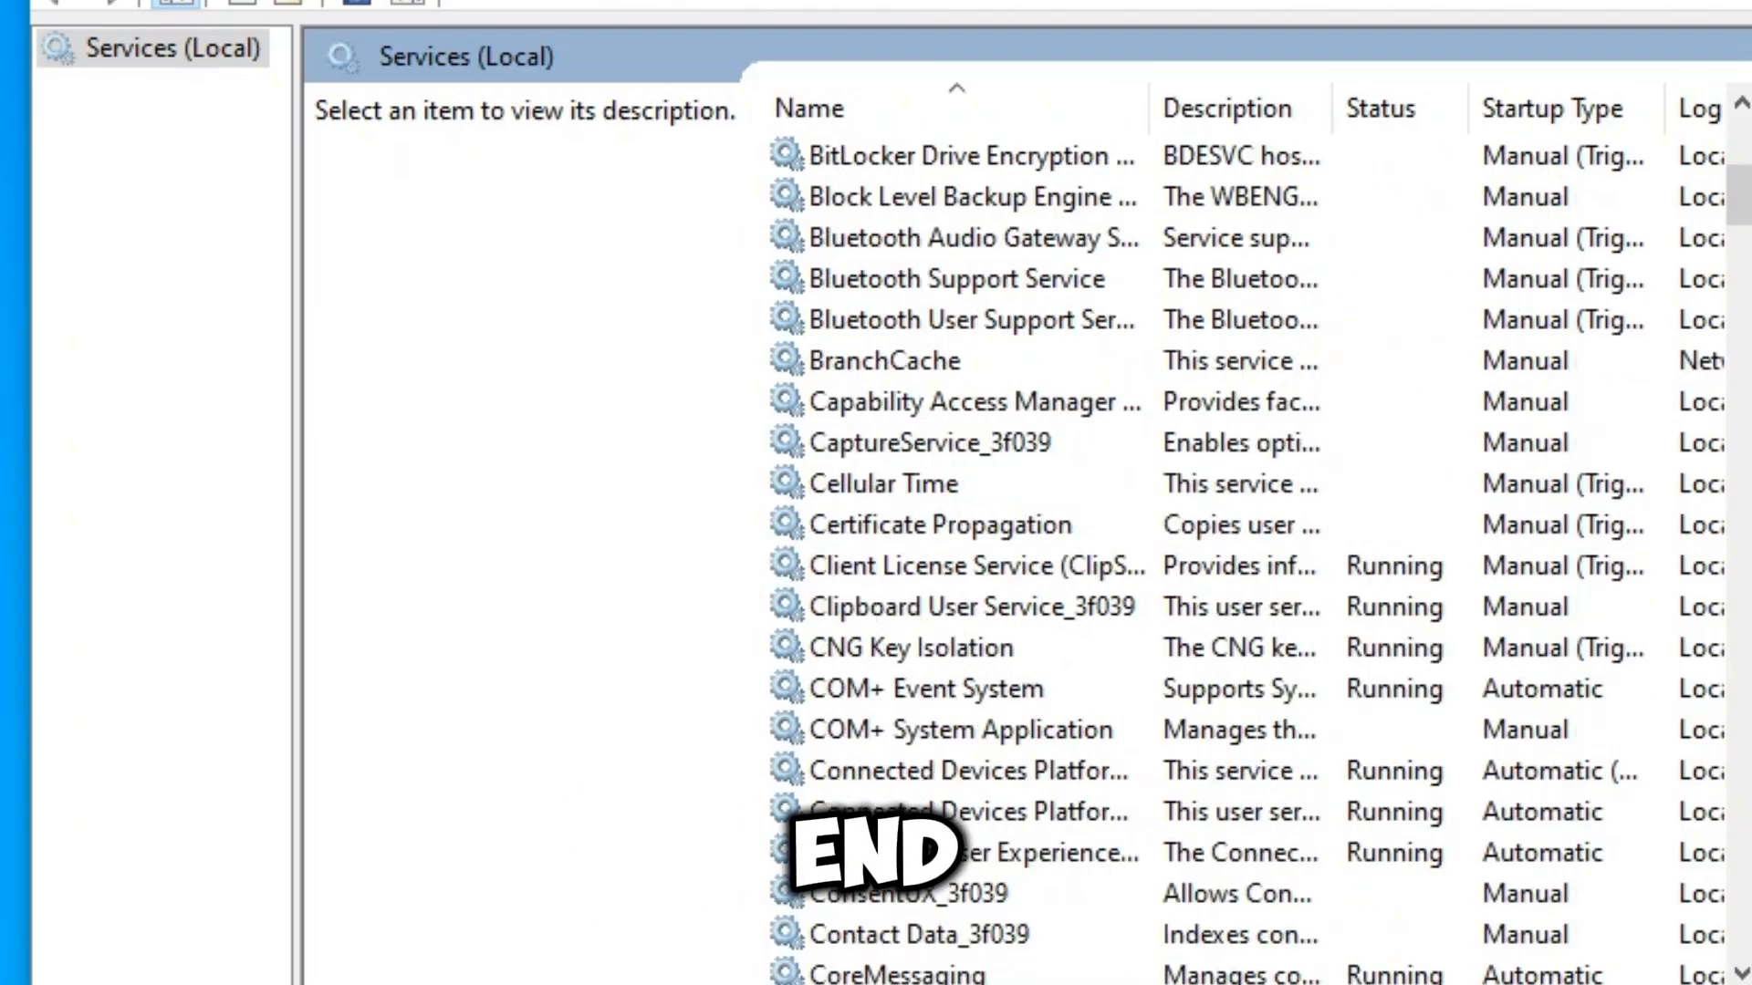
scroll("down", 3)
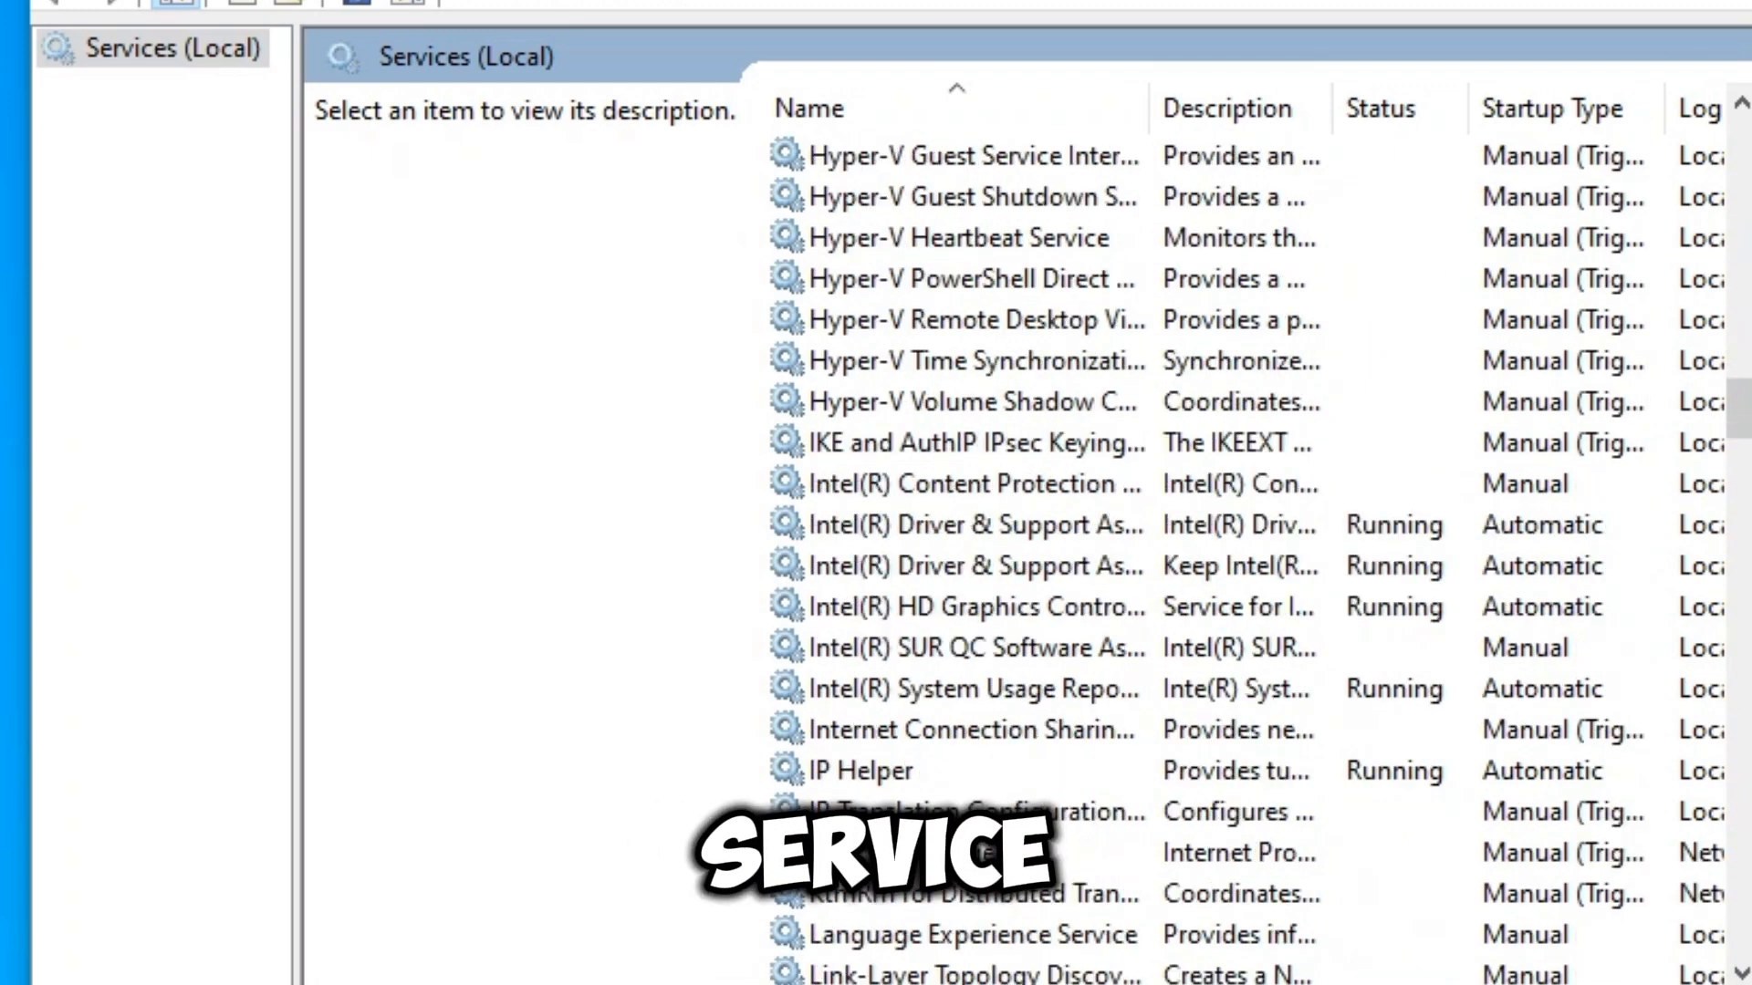
scroll("down", 3)
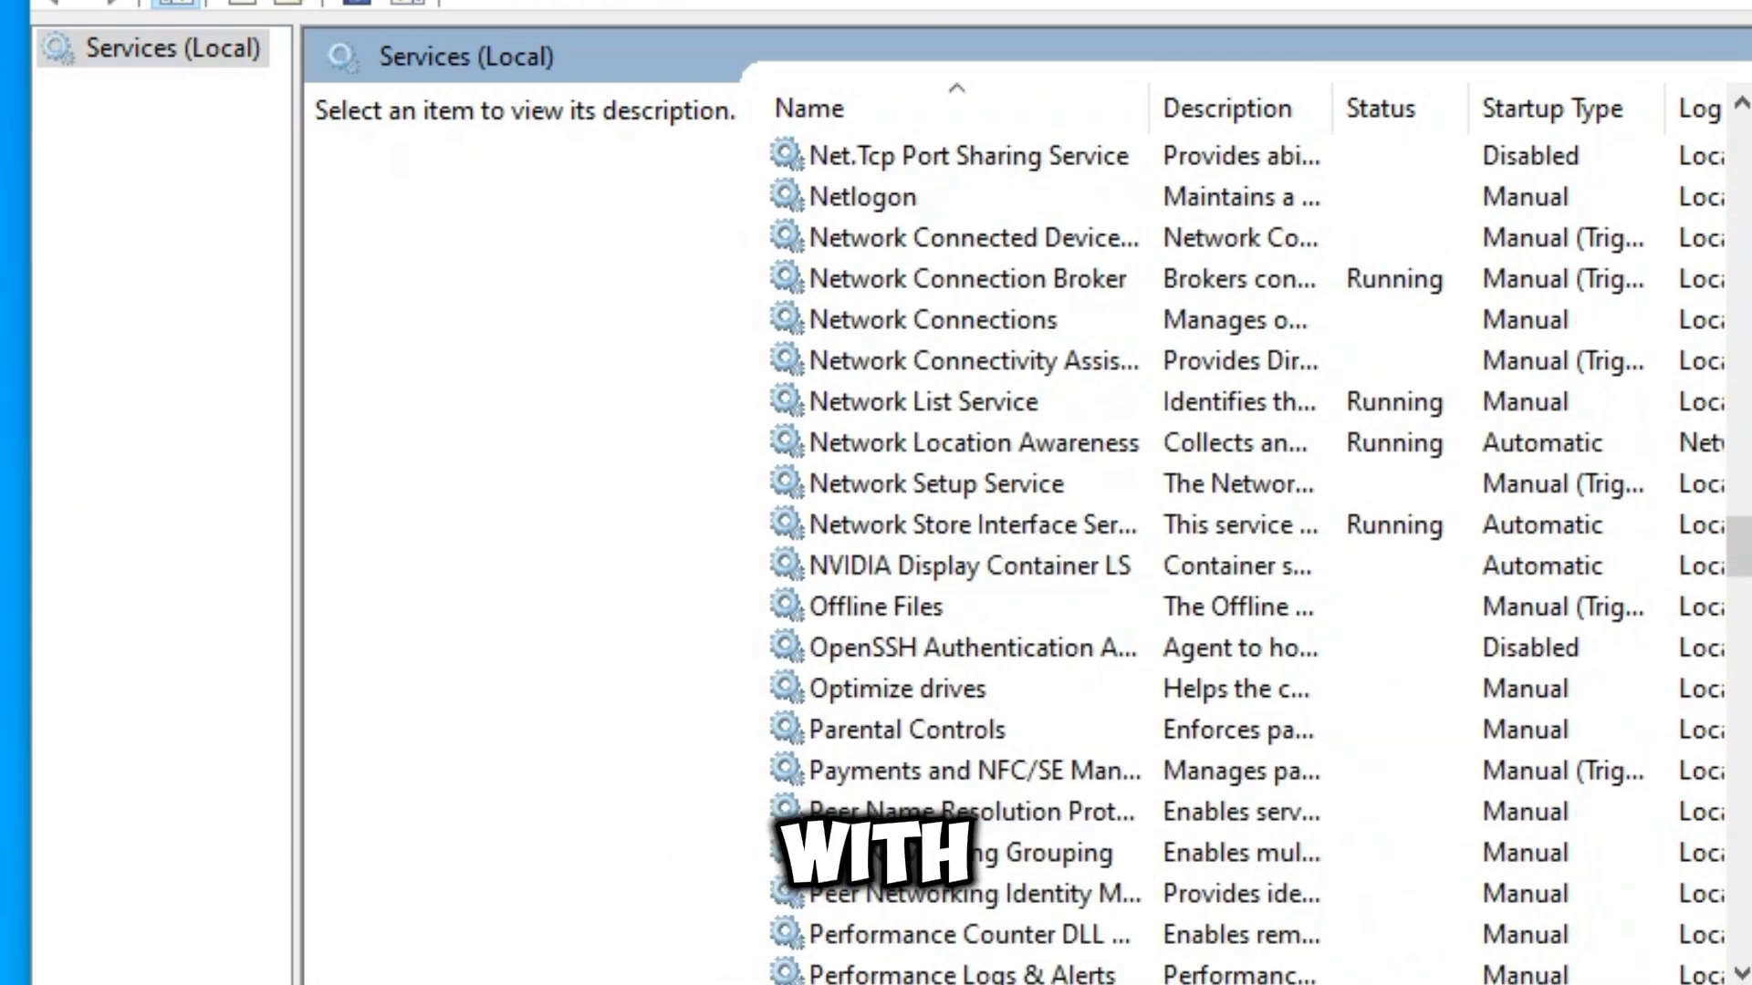
left_click(971, 566)
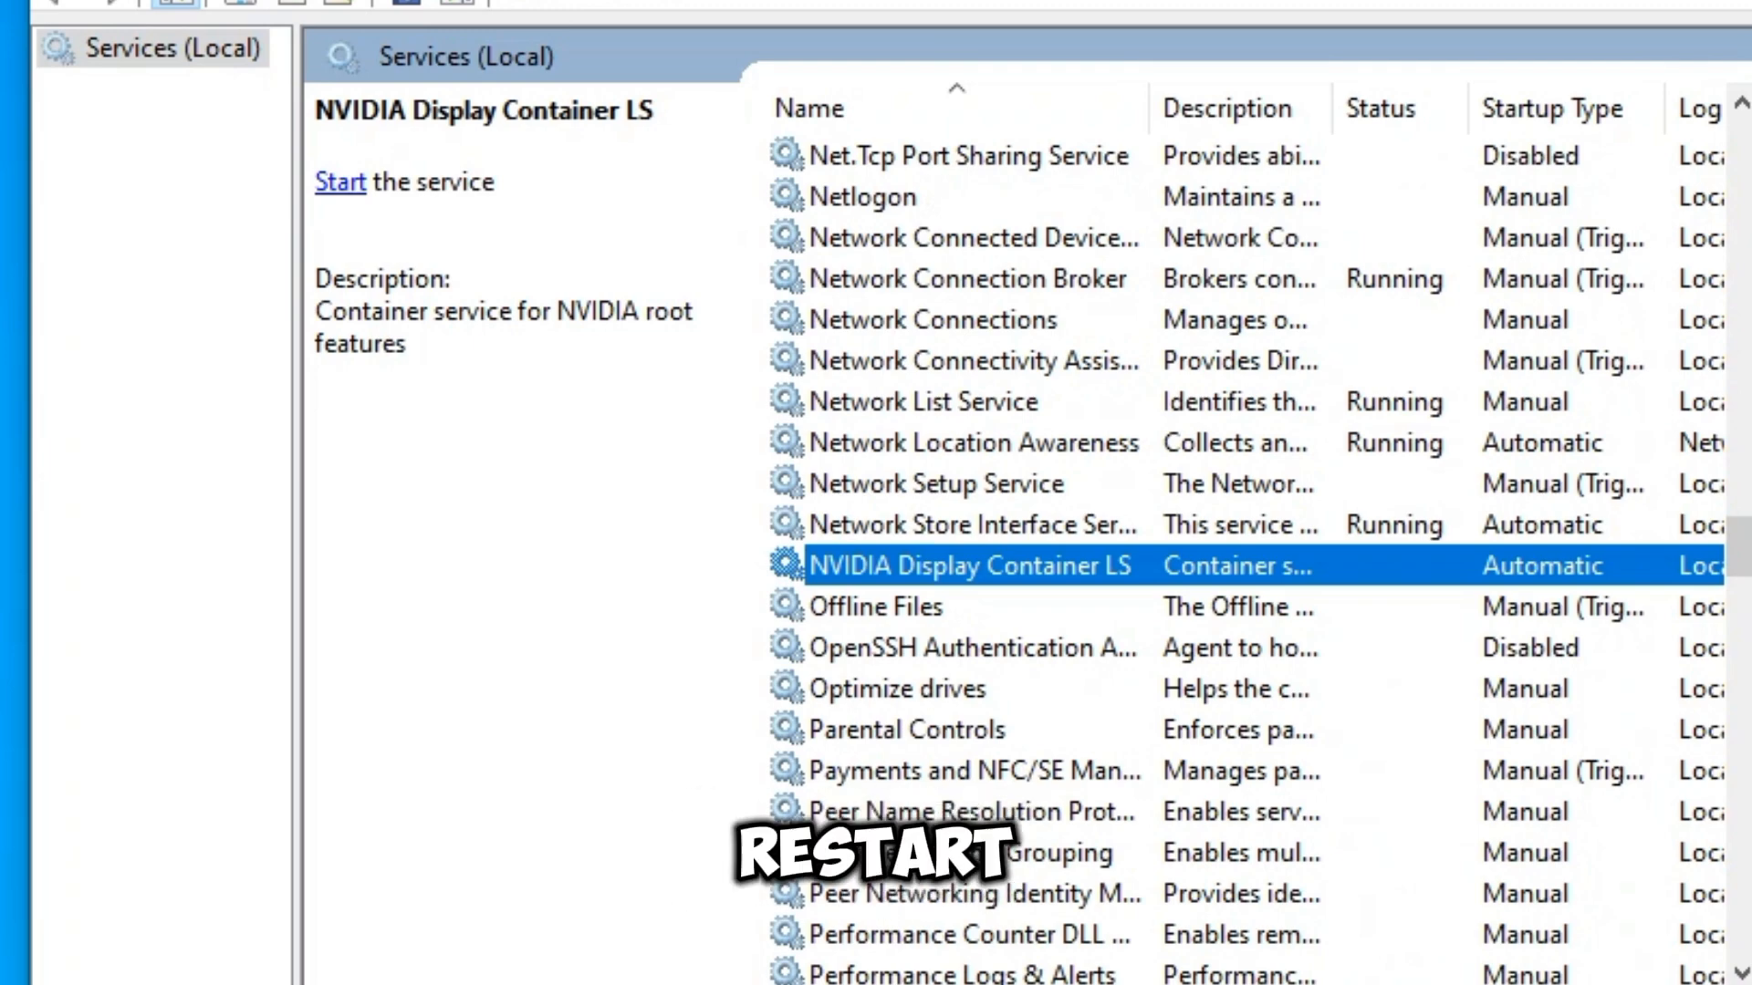
right_click(971, 566)
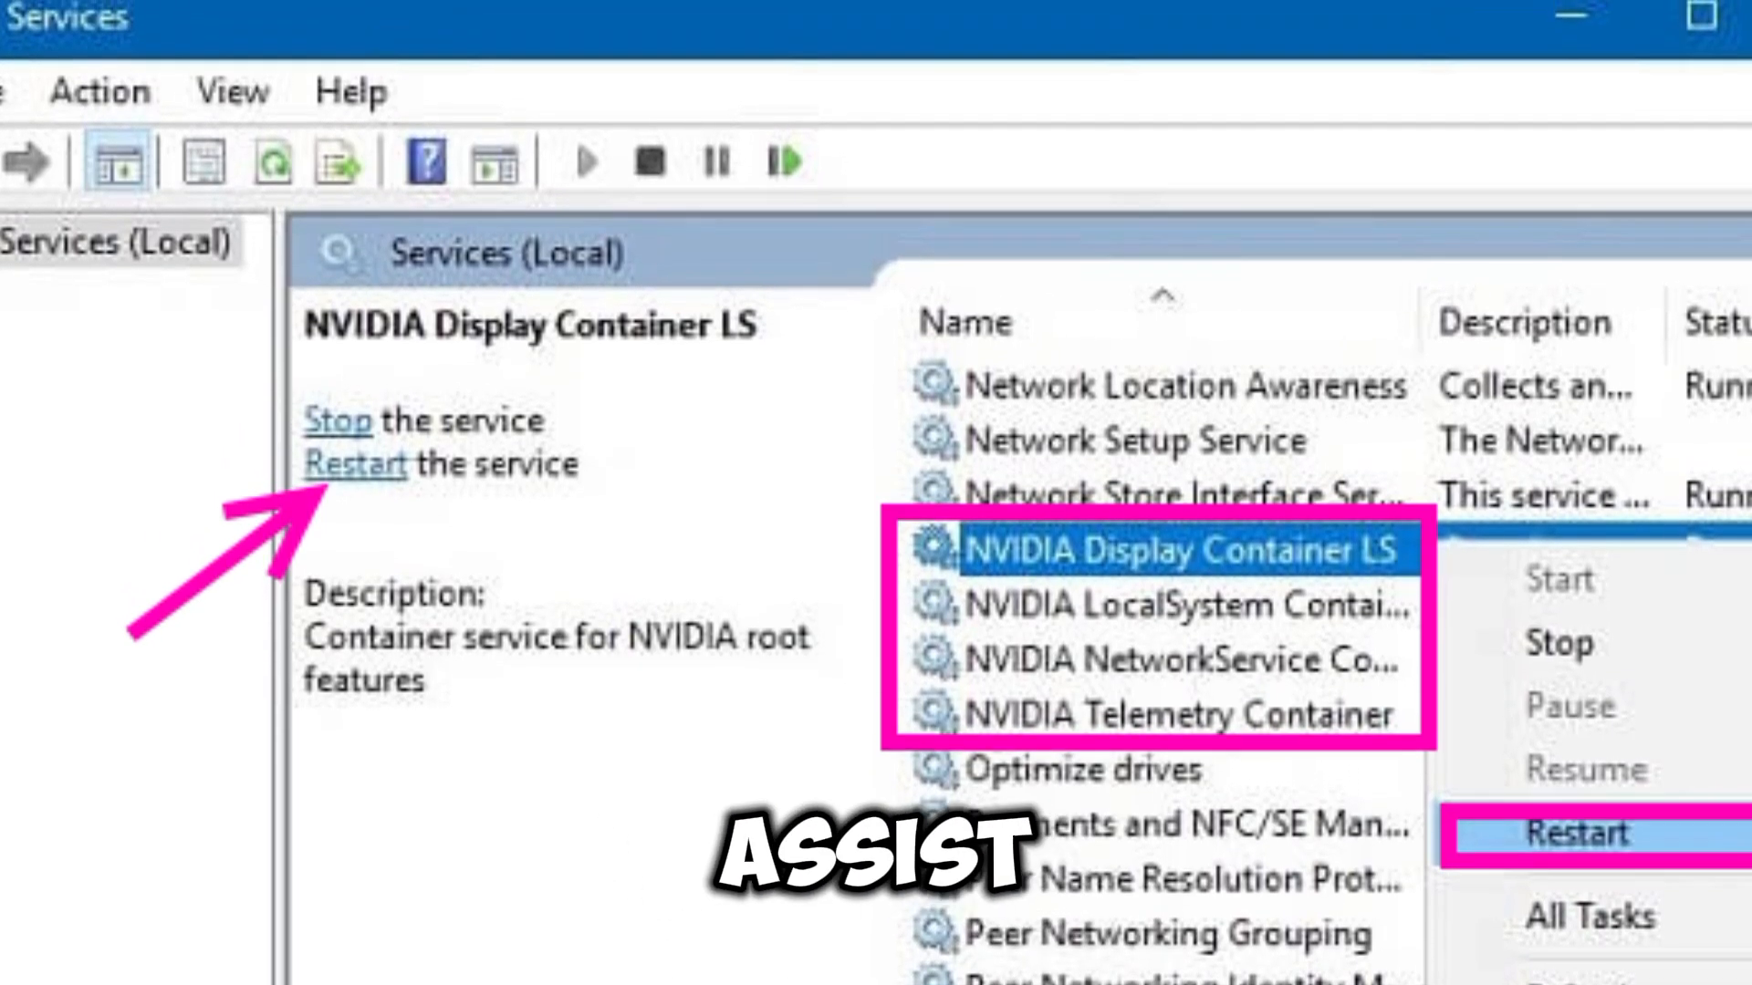
Step: Search 'run' from Start and launch the Run utility
left_click(542, 949)
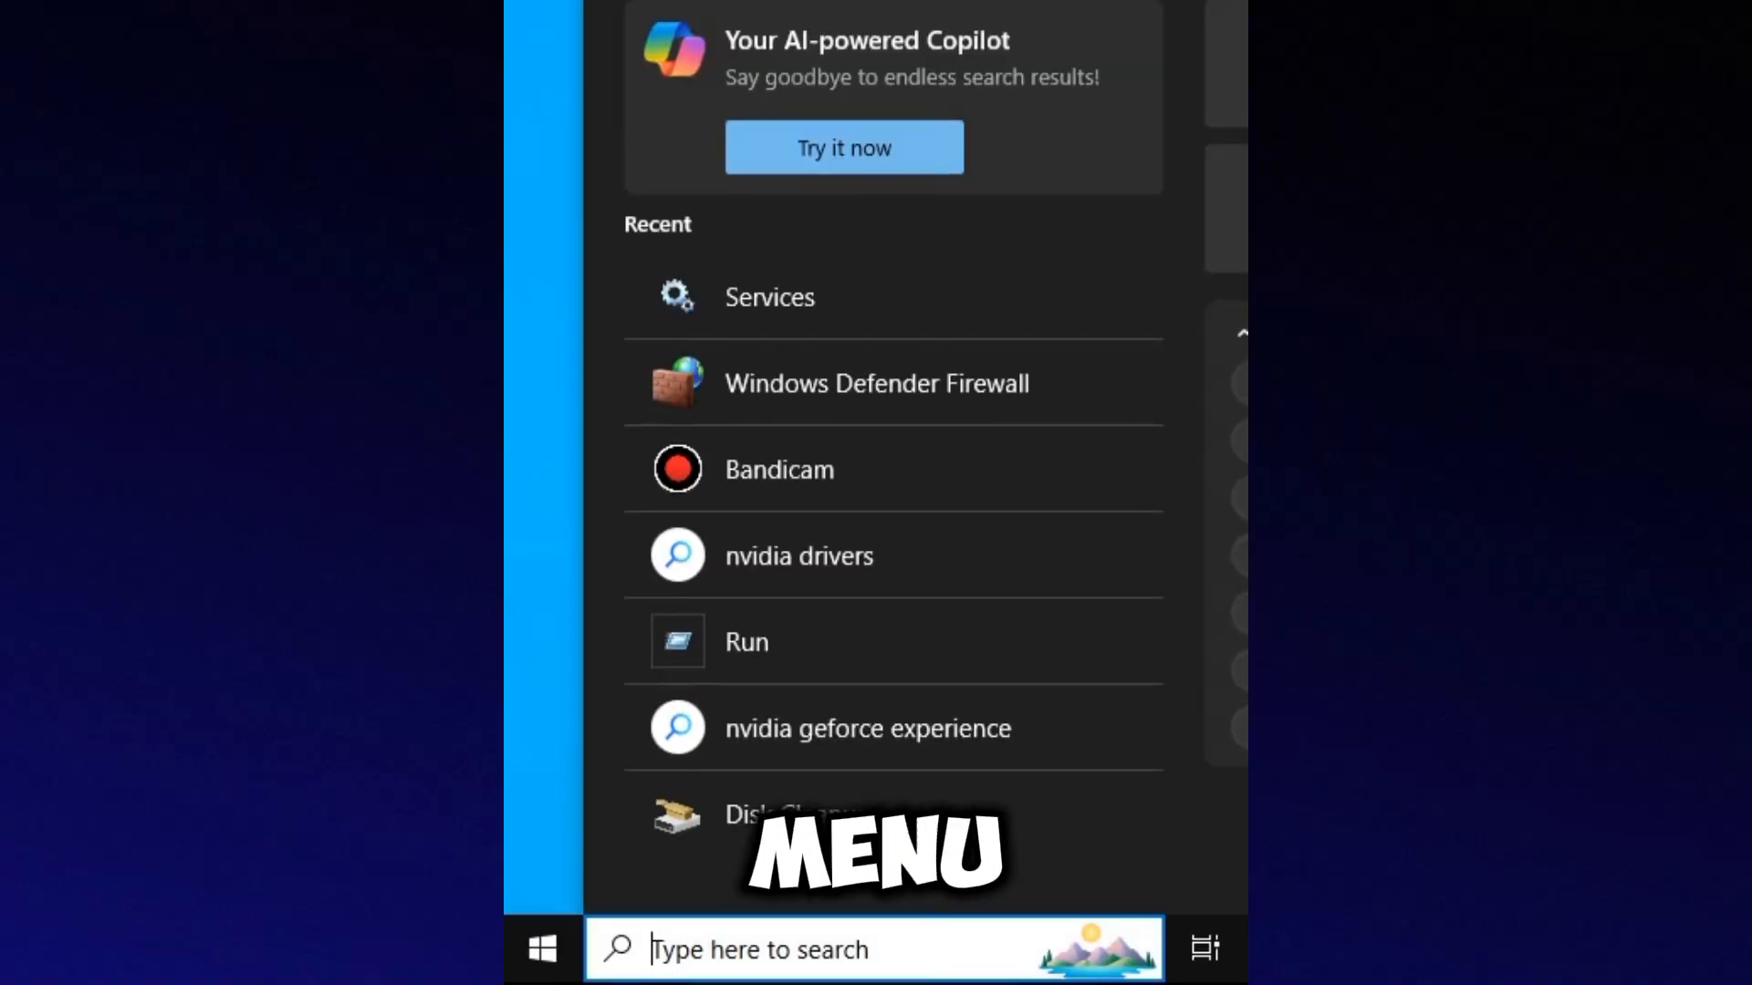
type("run")
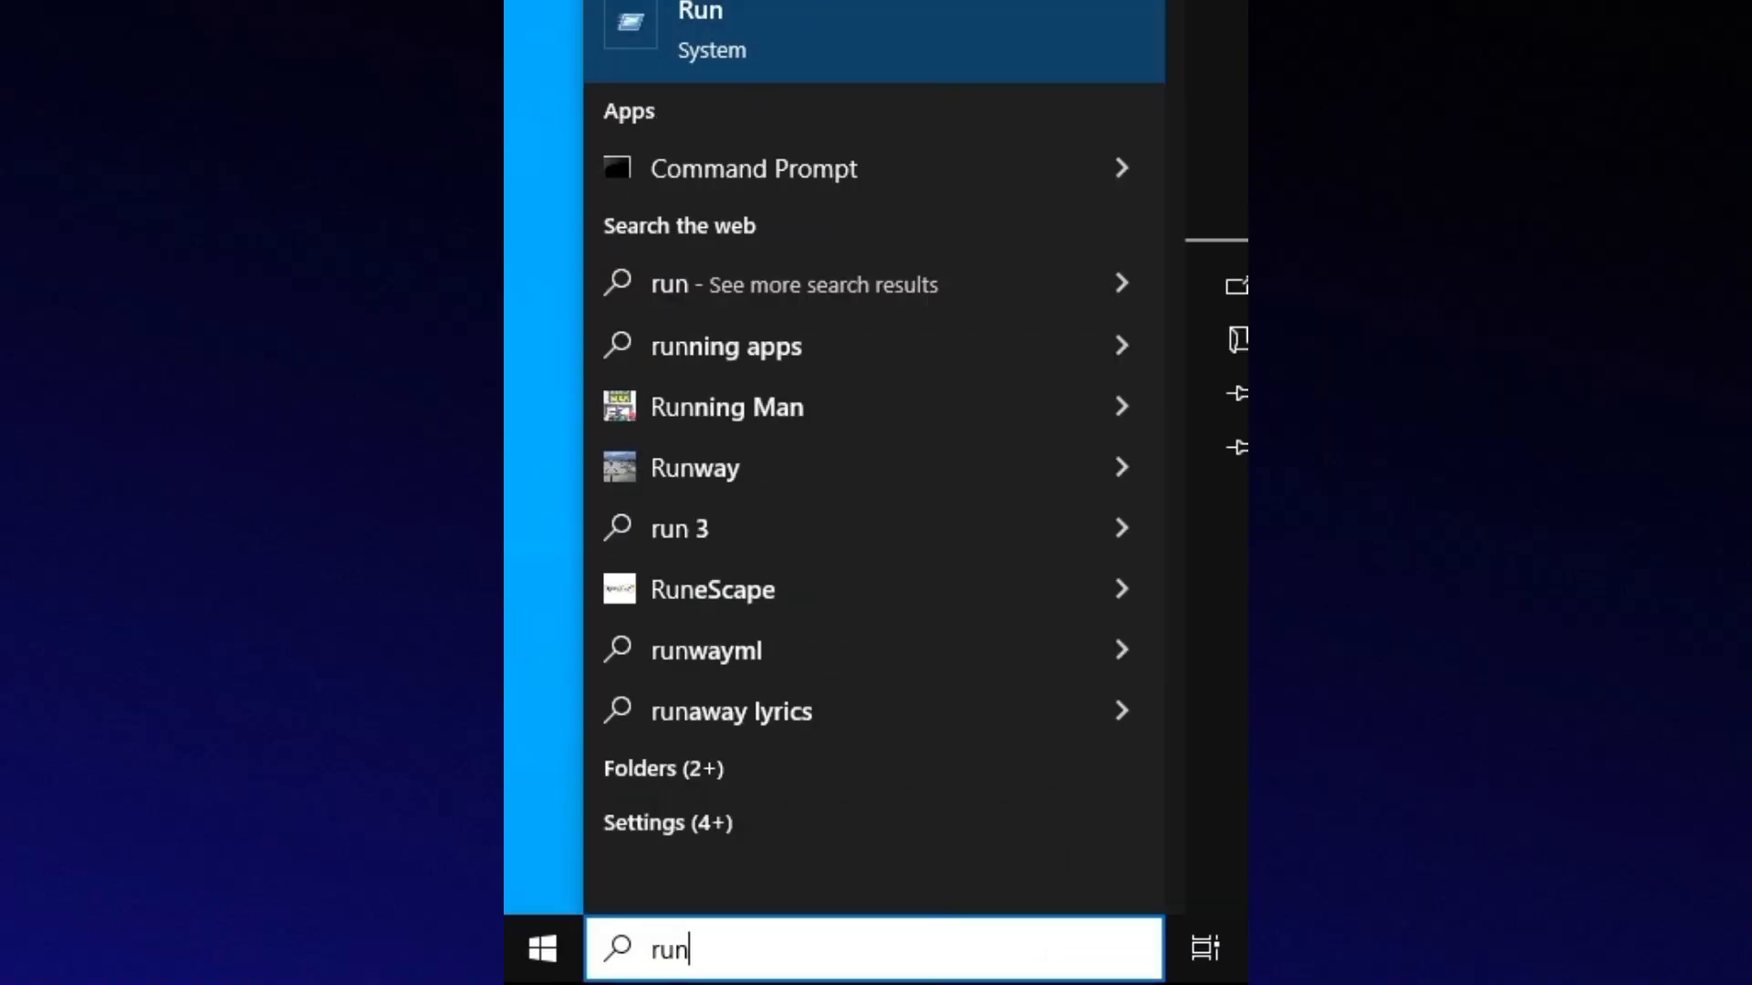
left_click(700, 28)
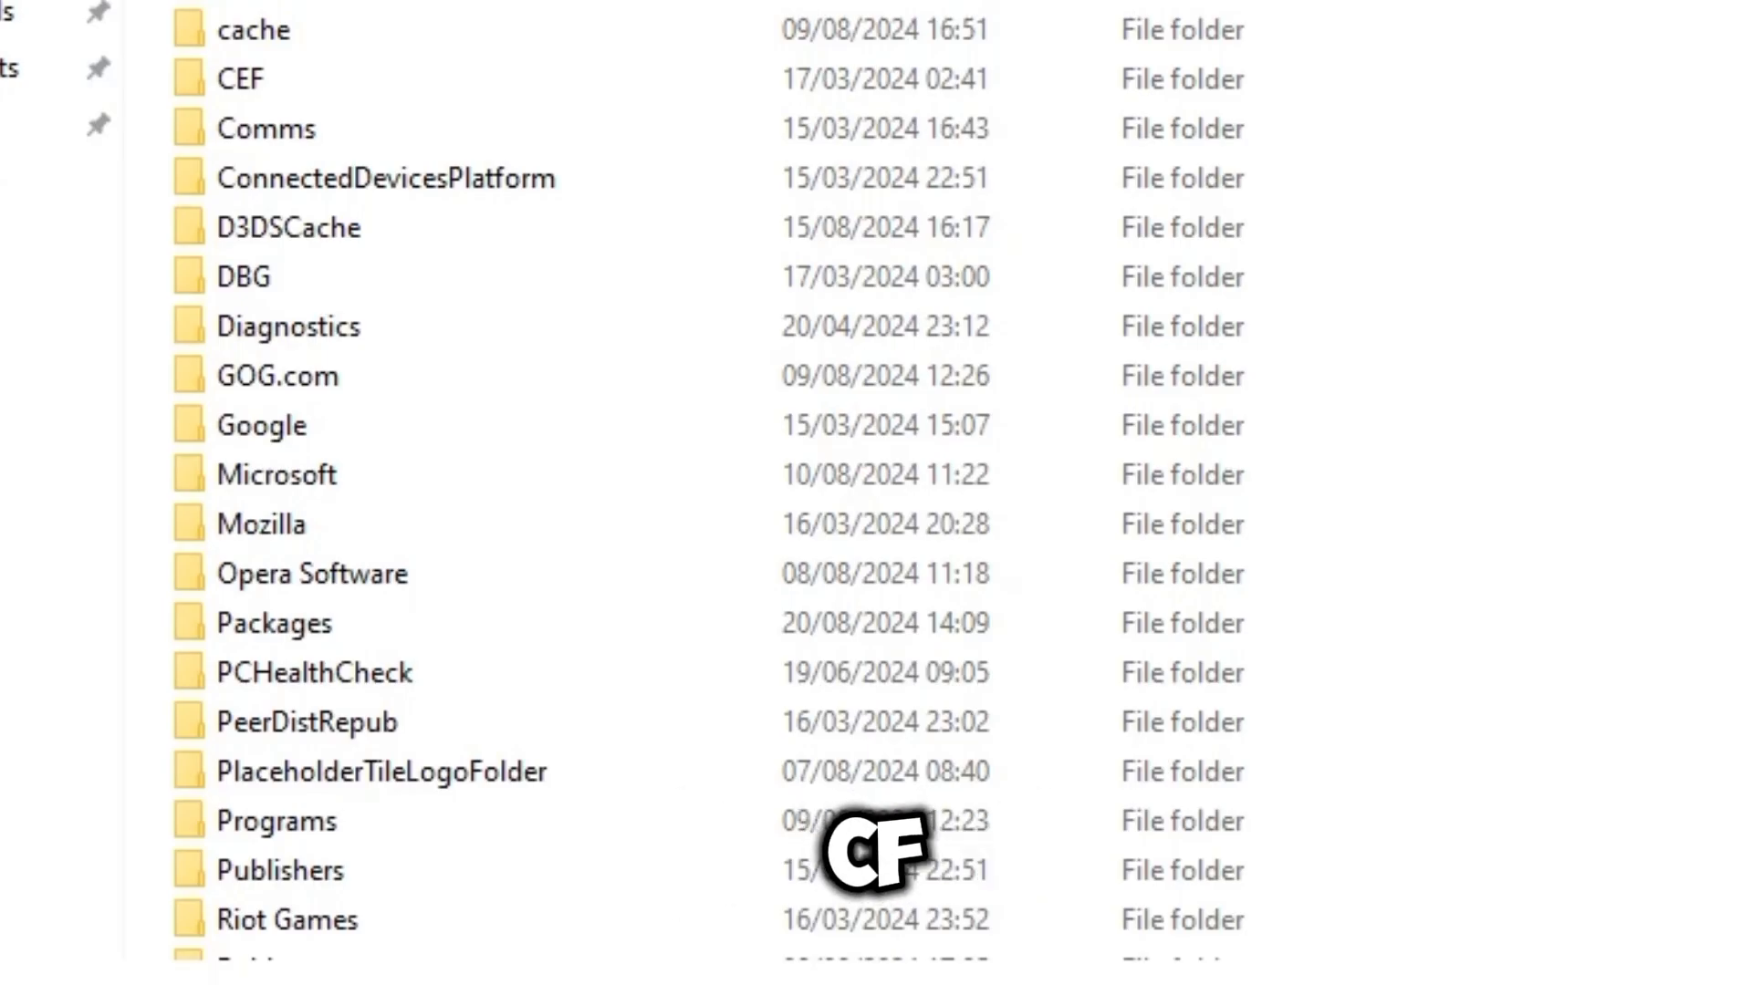
Step: Delete the cache folder from the AppData Local folder
left_click(265, 127)
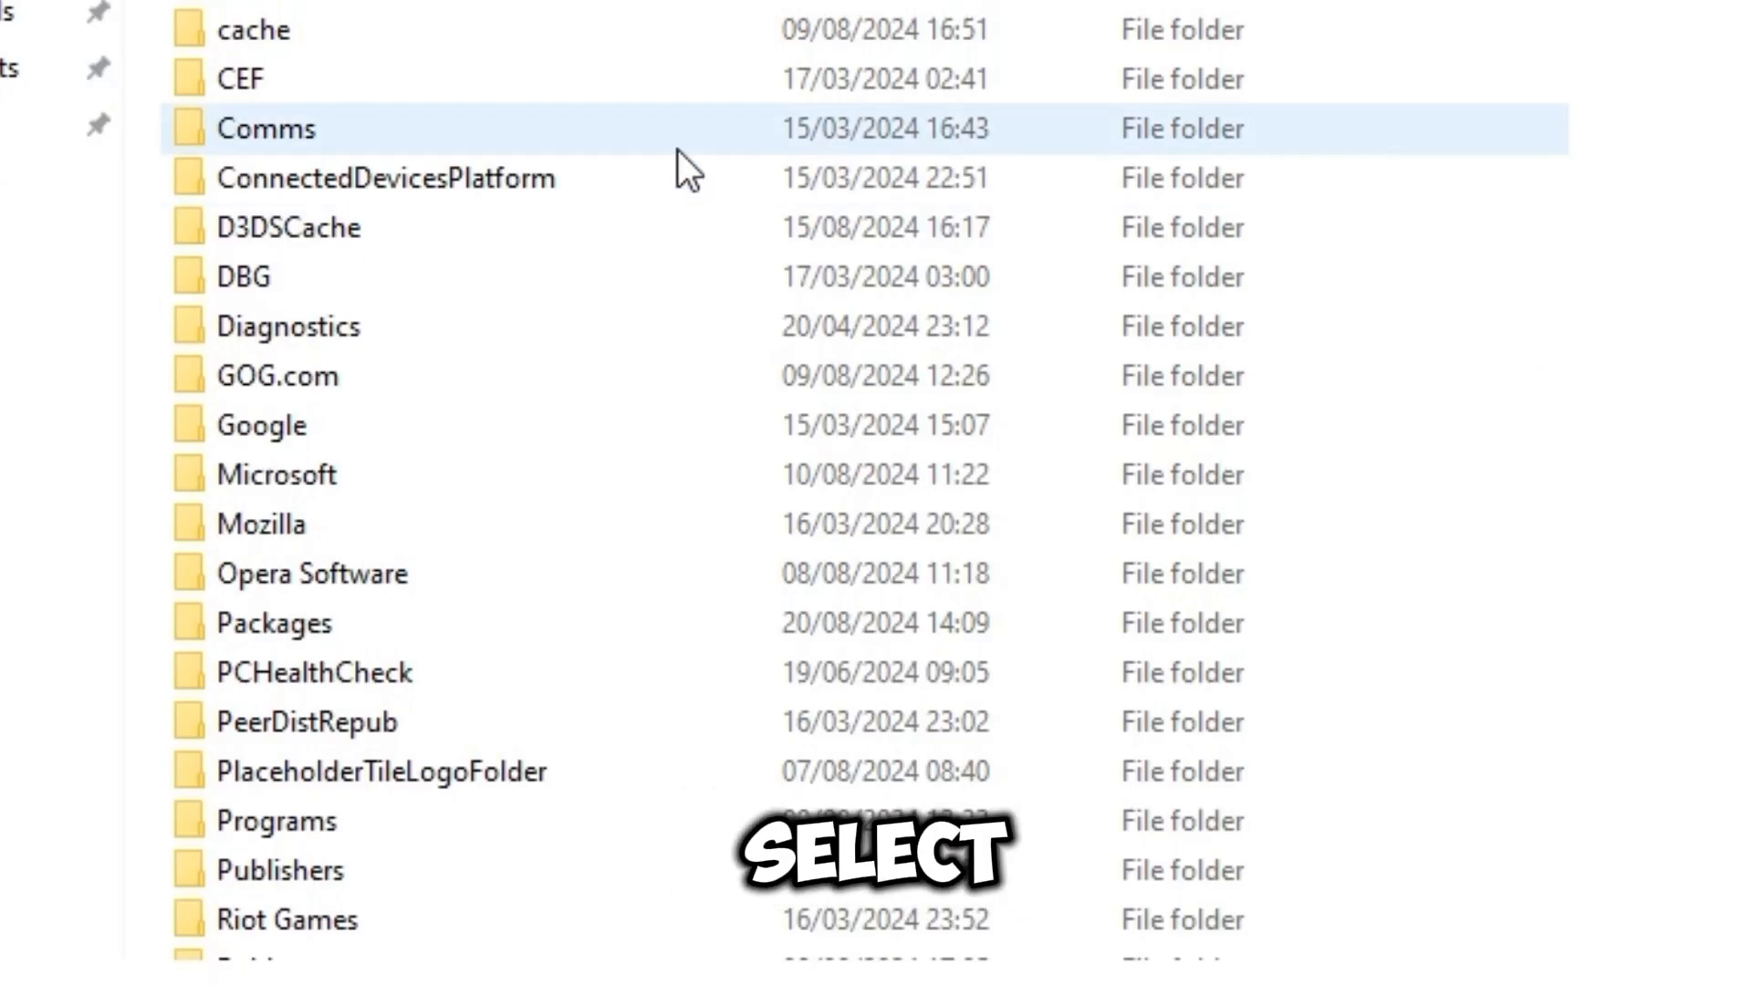
left_click(257, 30)
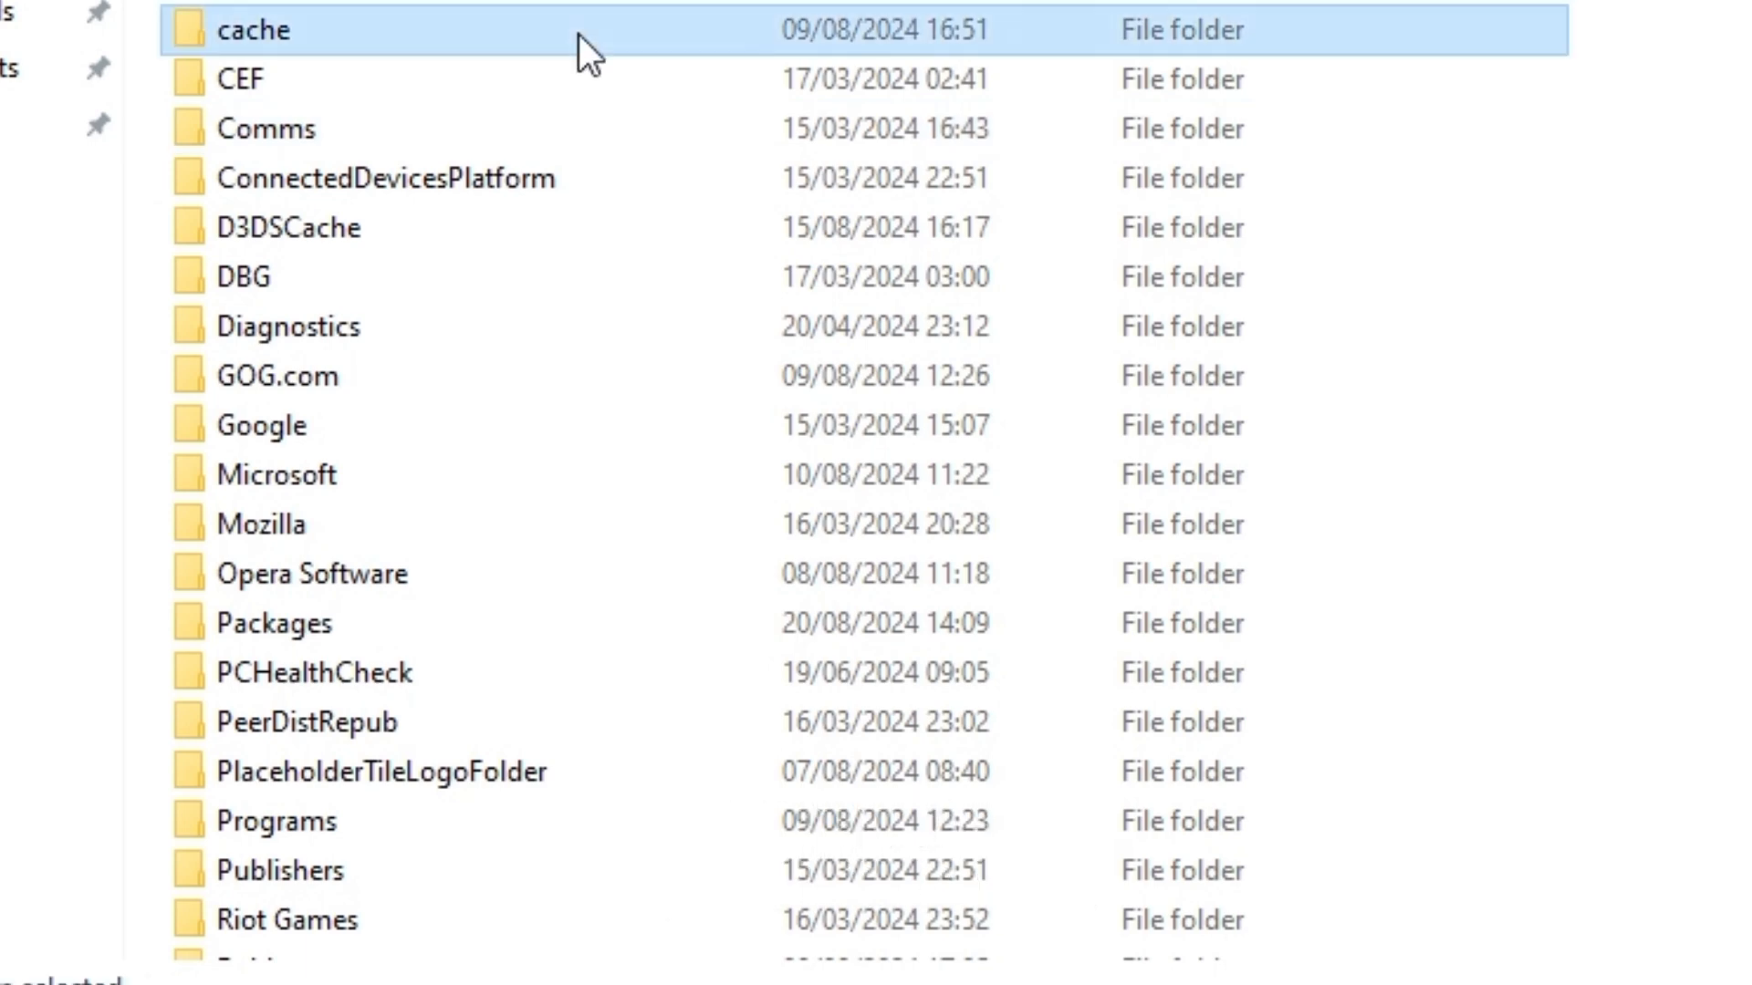
right_click(254, 30)
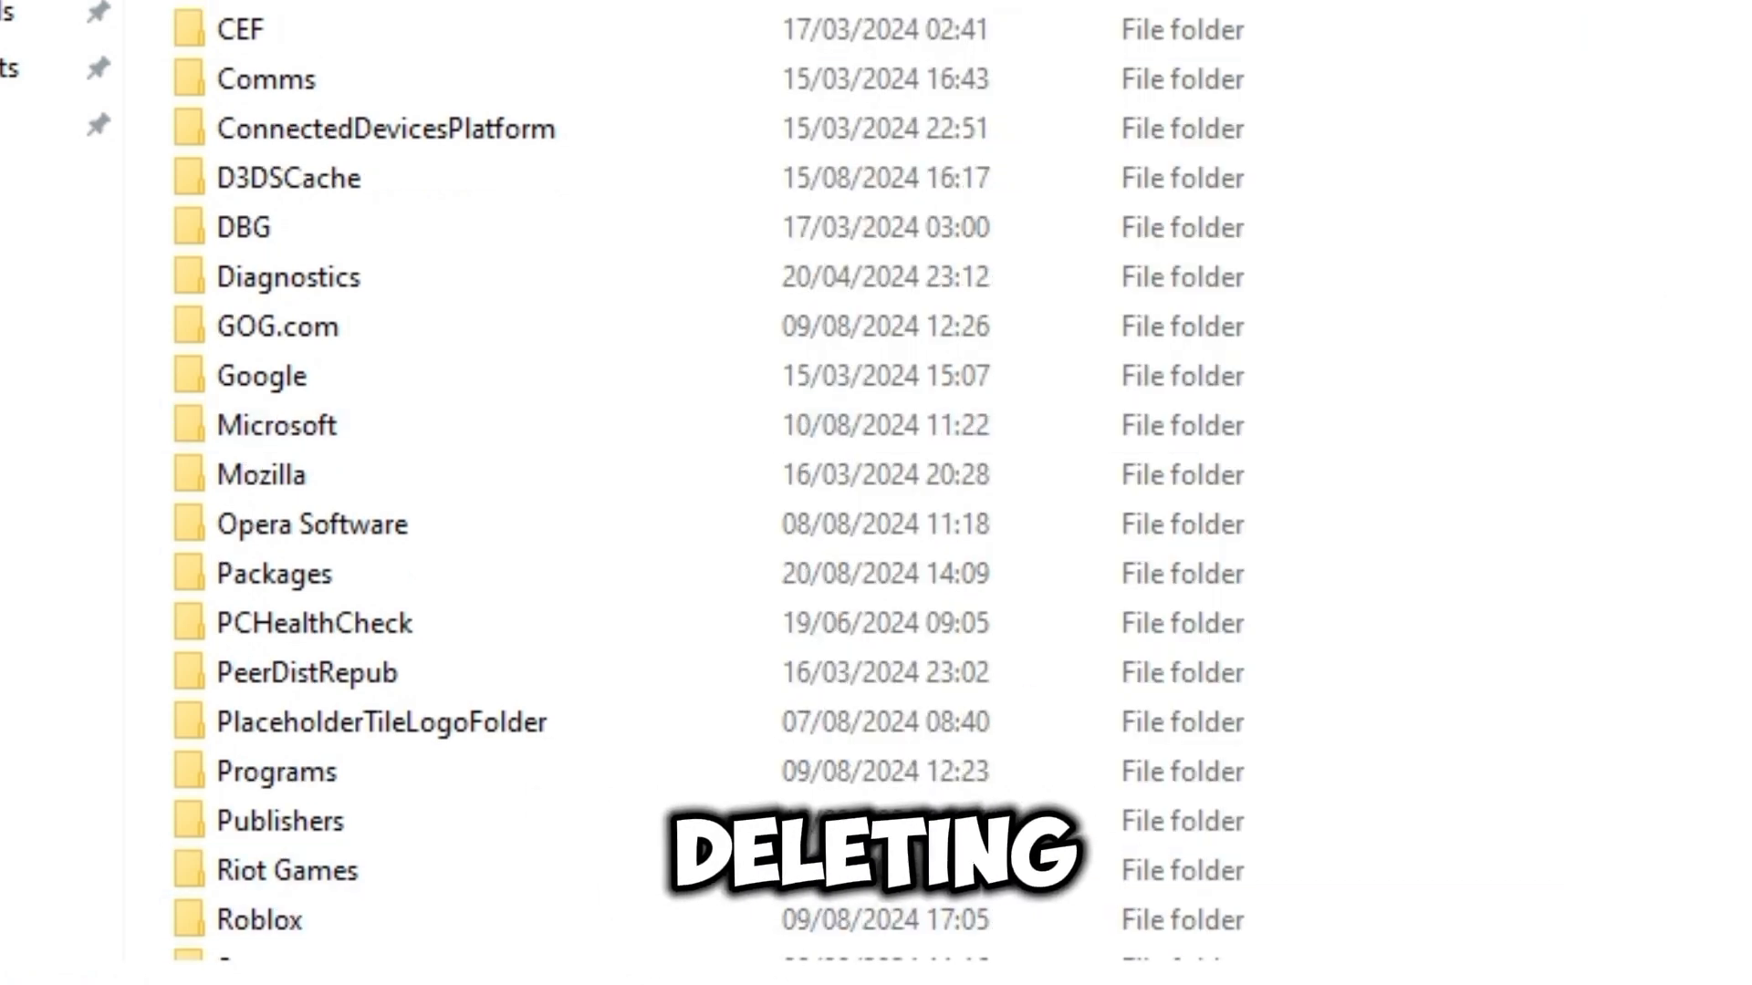
scroll("down", 3)
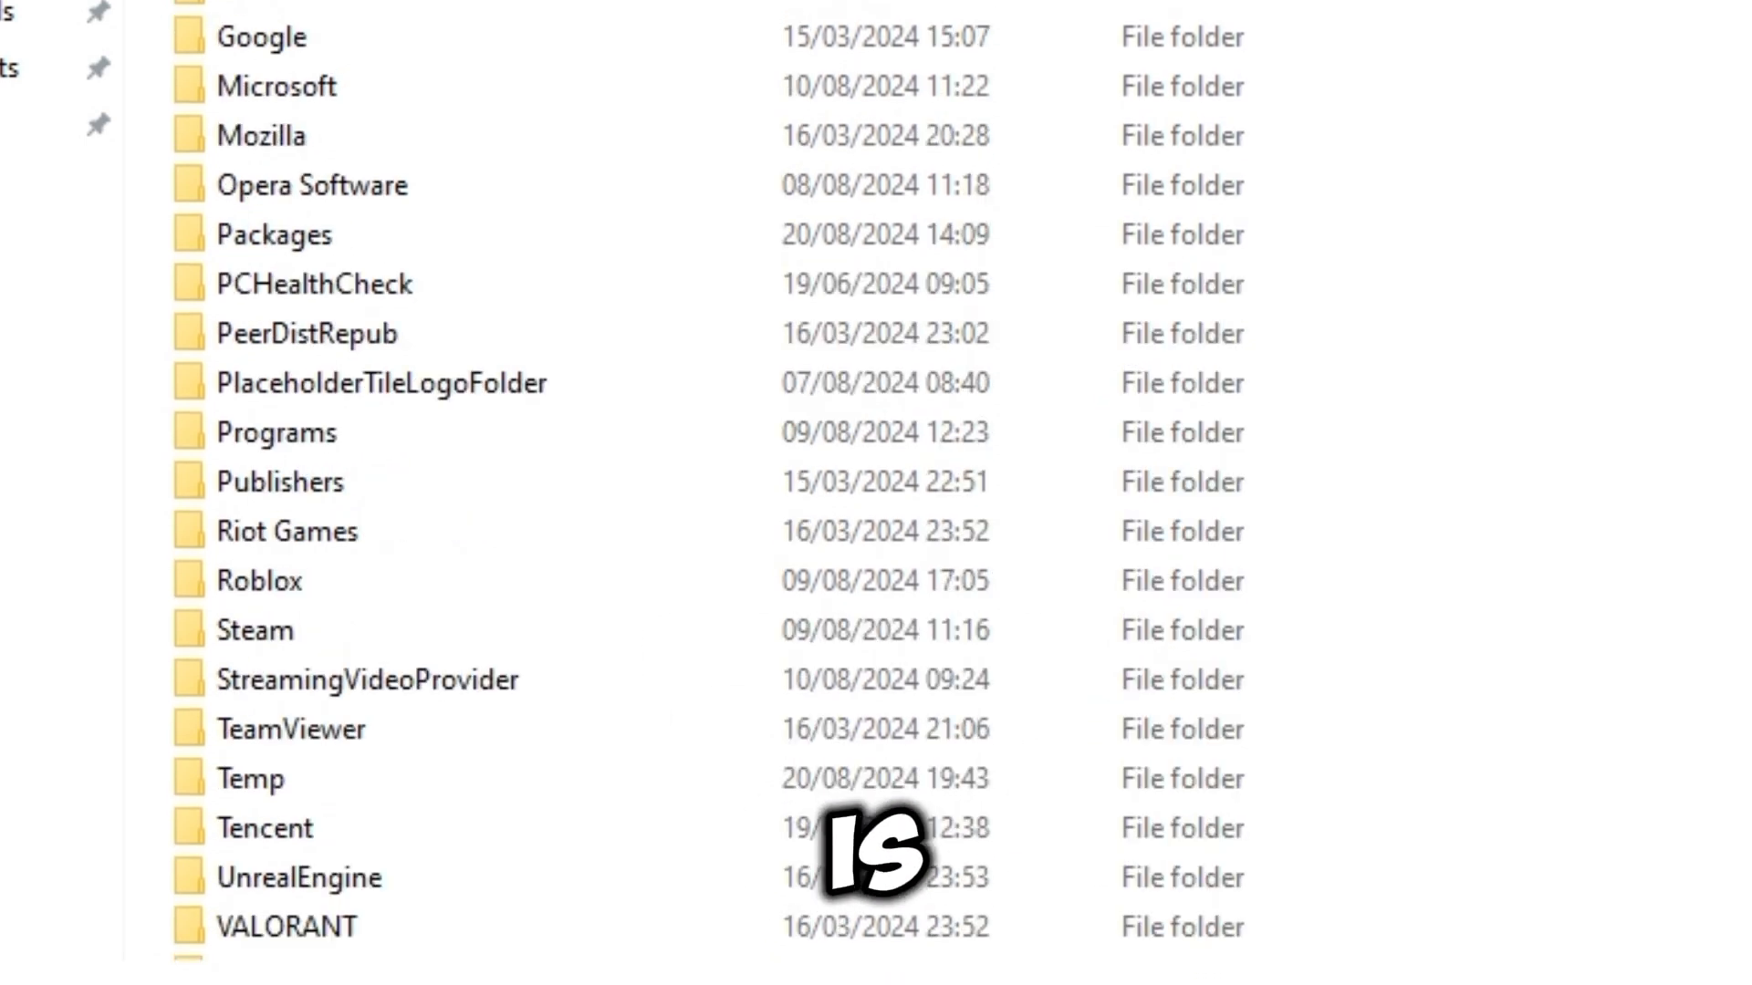
scroll("up", 3)
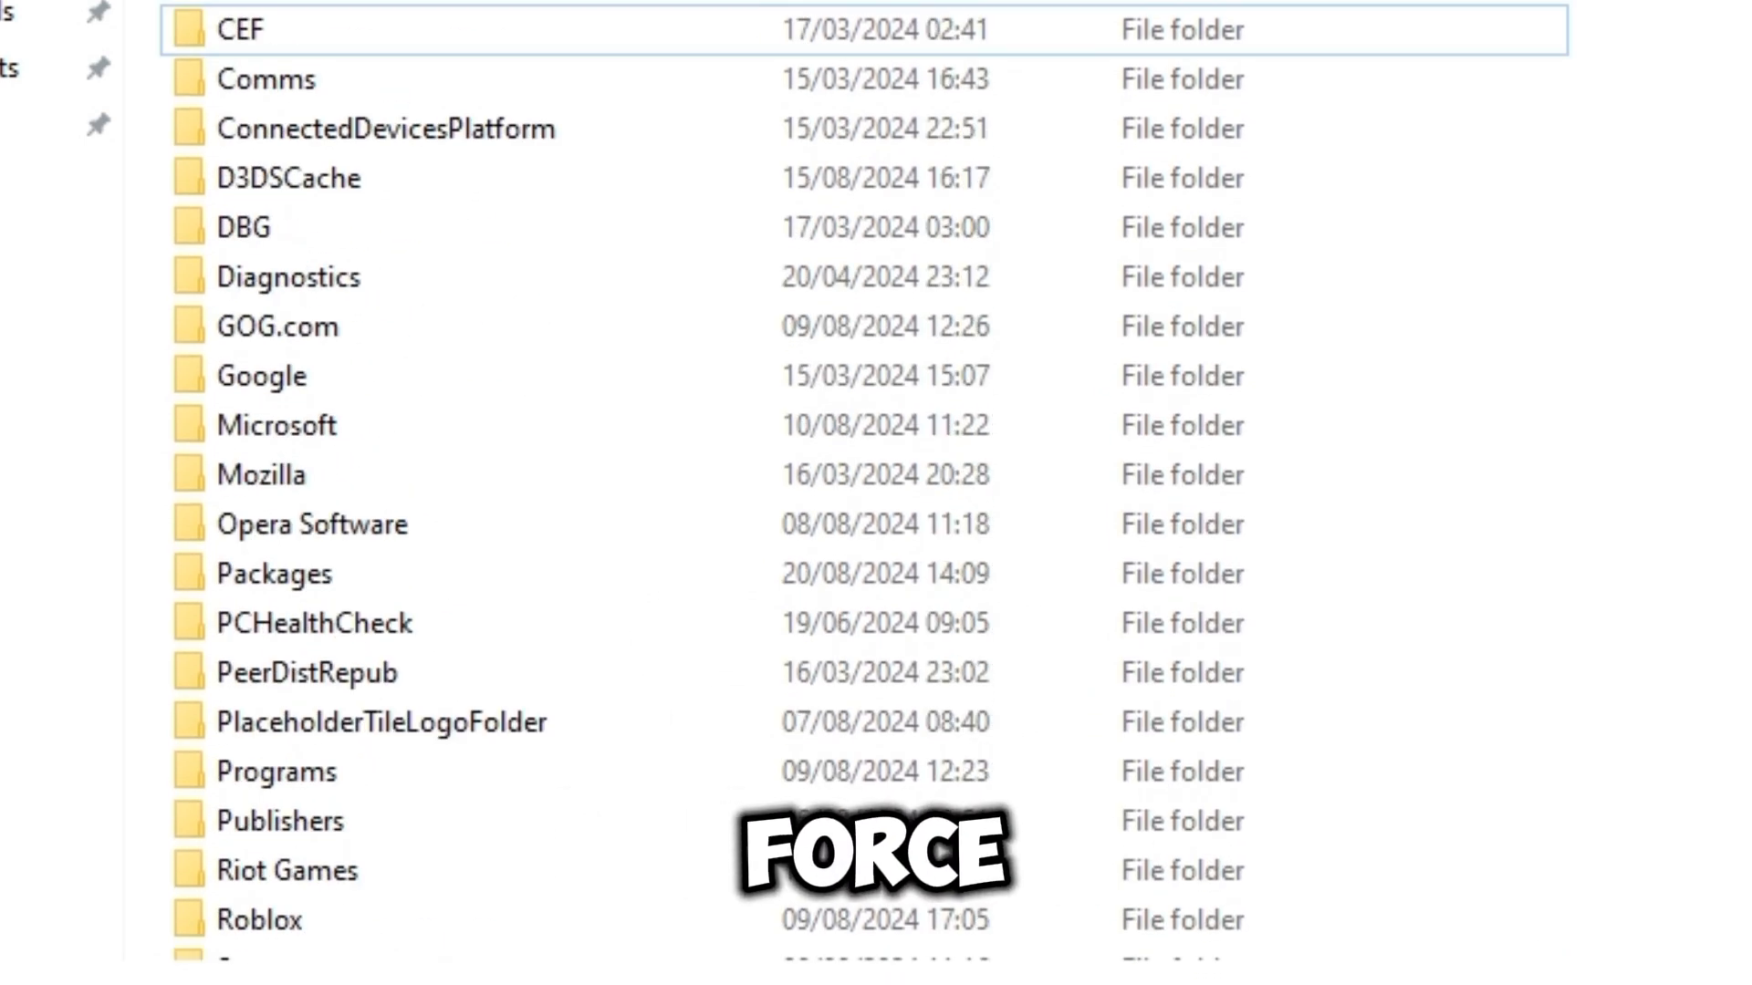
left_click(558, 953)
type("add or remove prog")
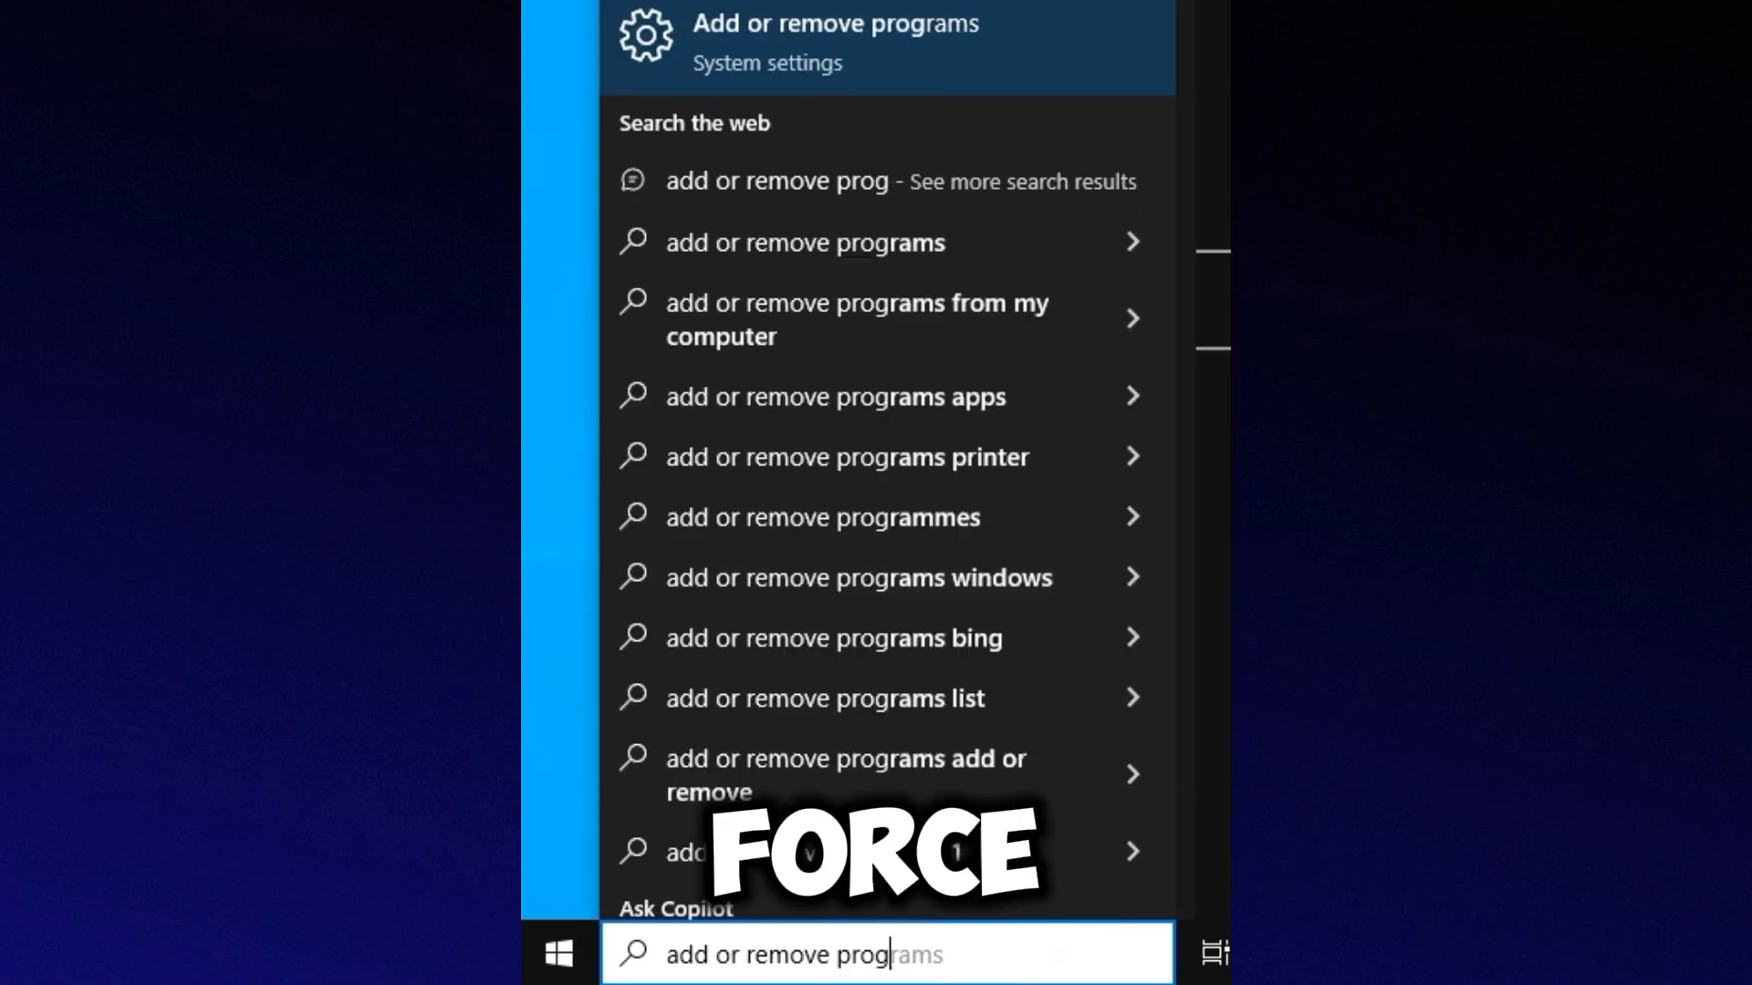
Step: Open Apps & features and scroll to NVIDIA GeForce Experience 3.27.0.112 to uninstall
left_click(834, 43)
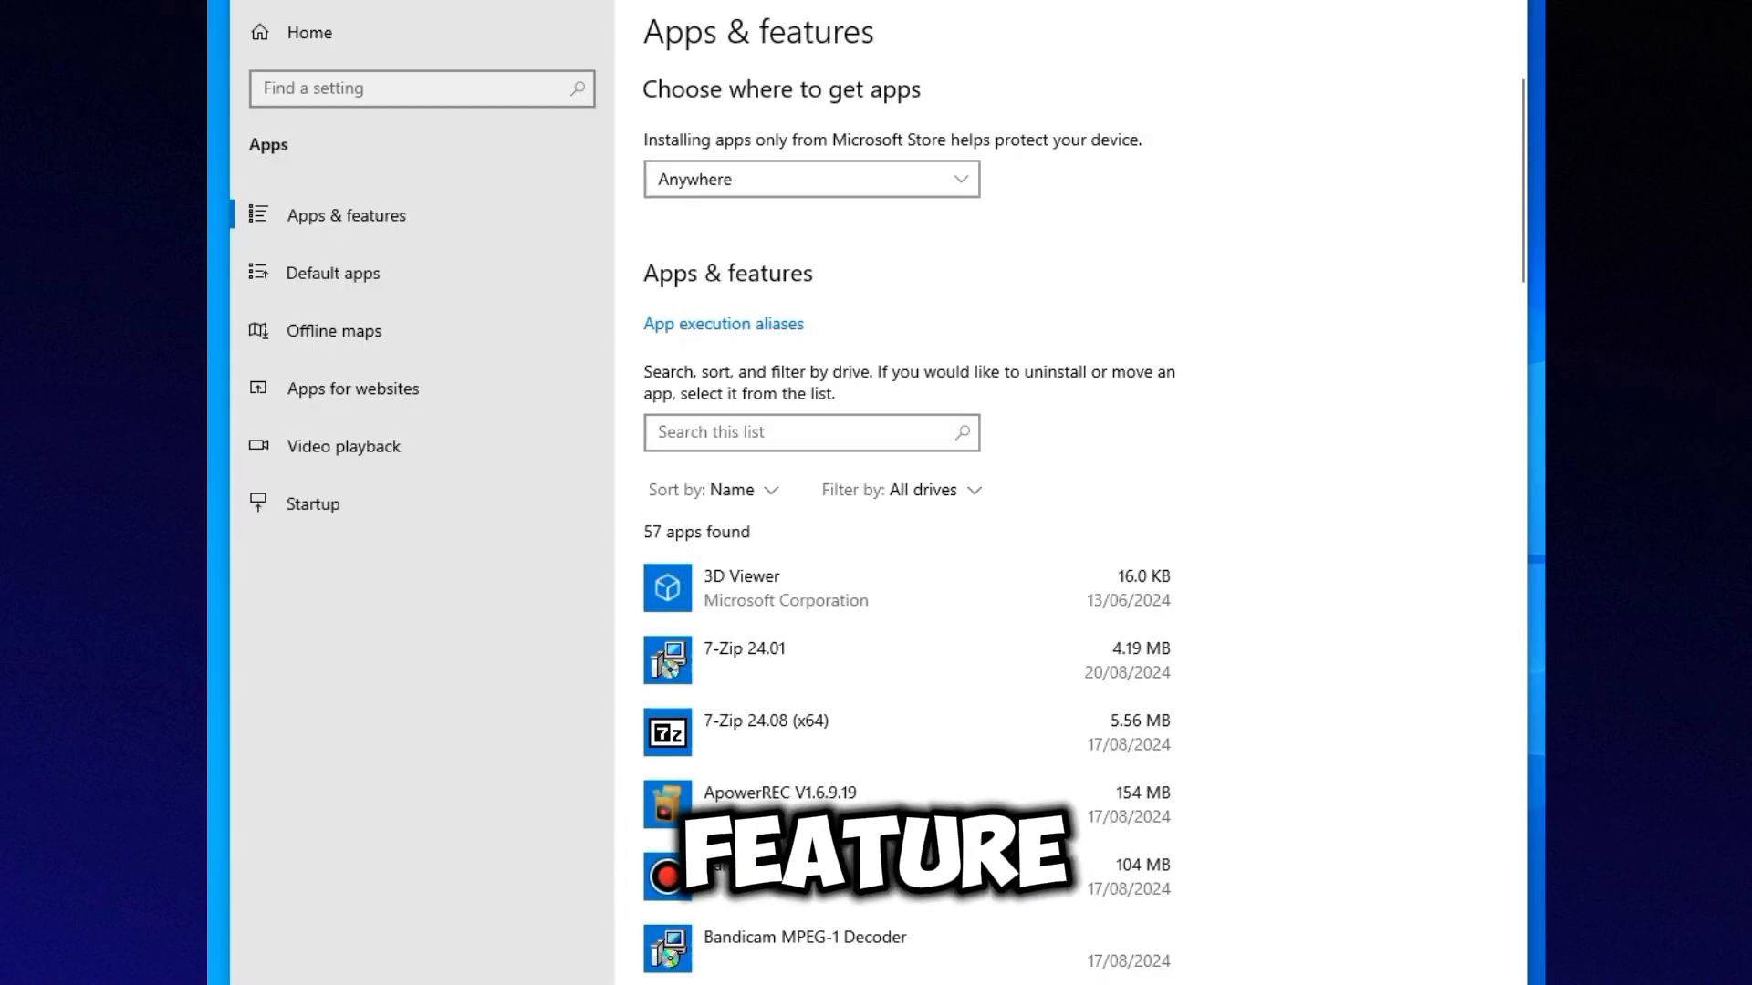
scroll("down", 3)
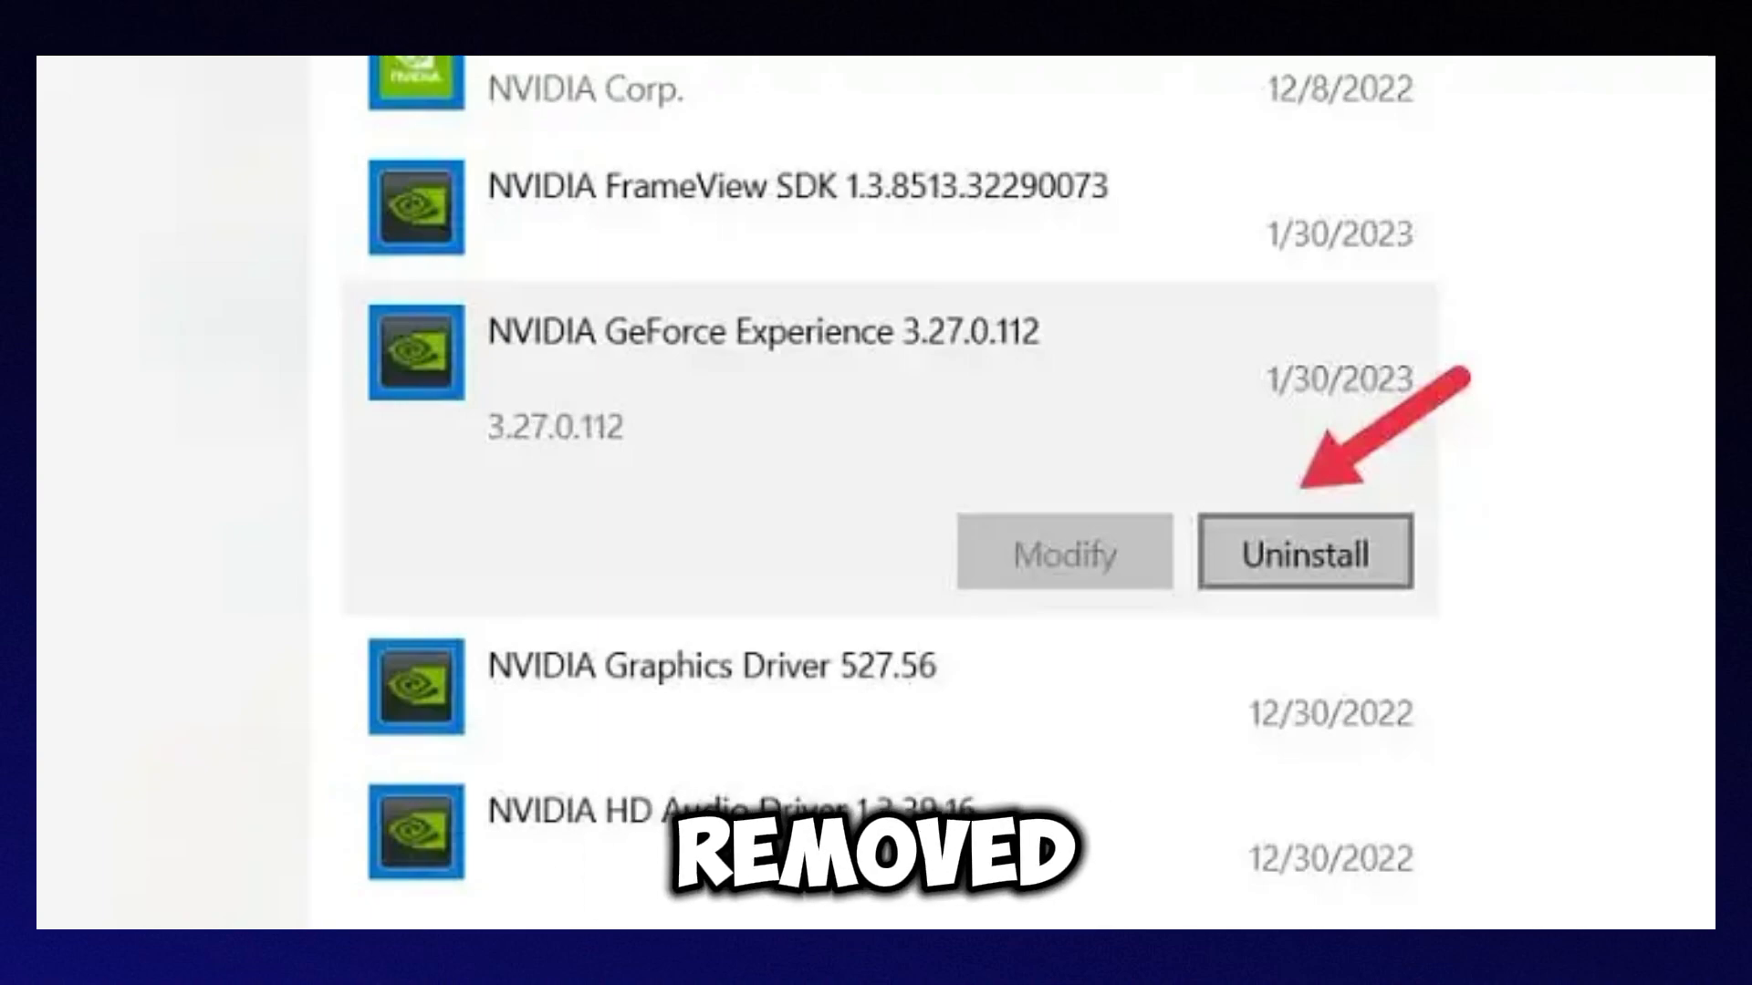
Step: Launch Chrome and open NVIDIA's official GeForce Experience page from the search results
left_click(1304, 551)
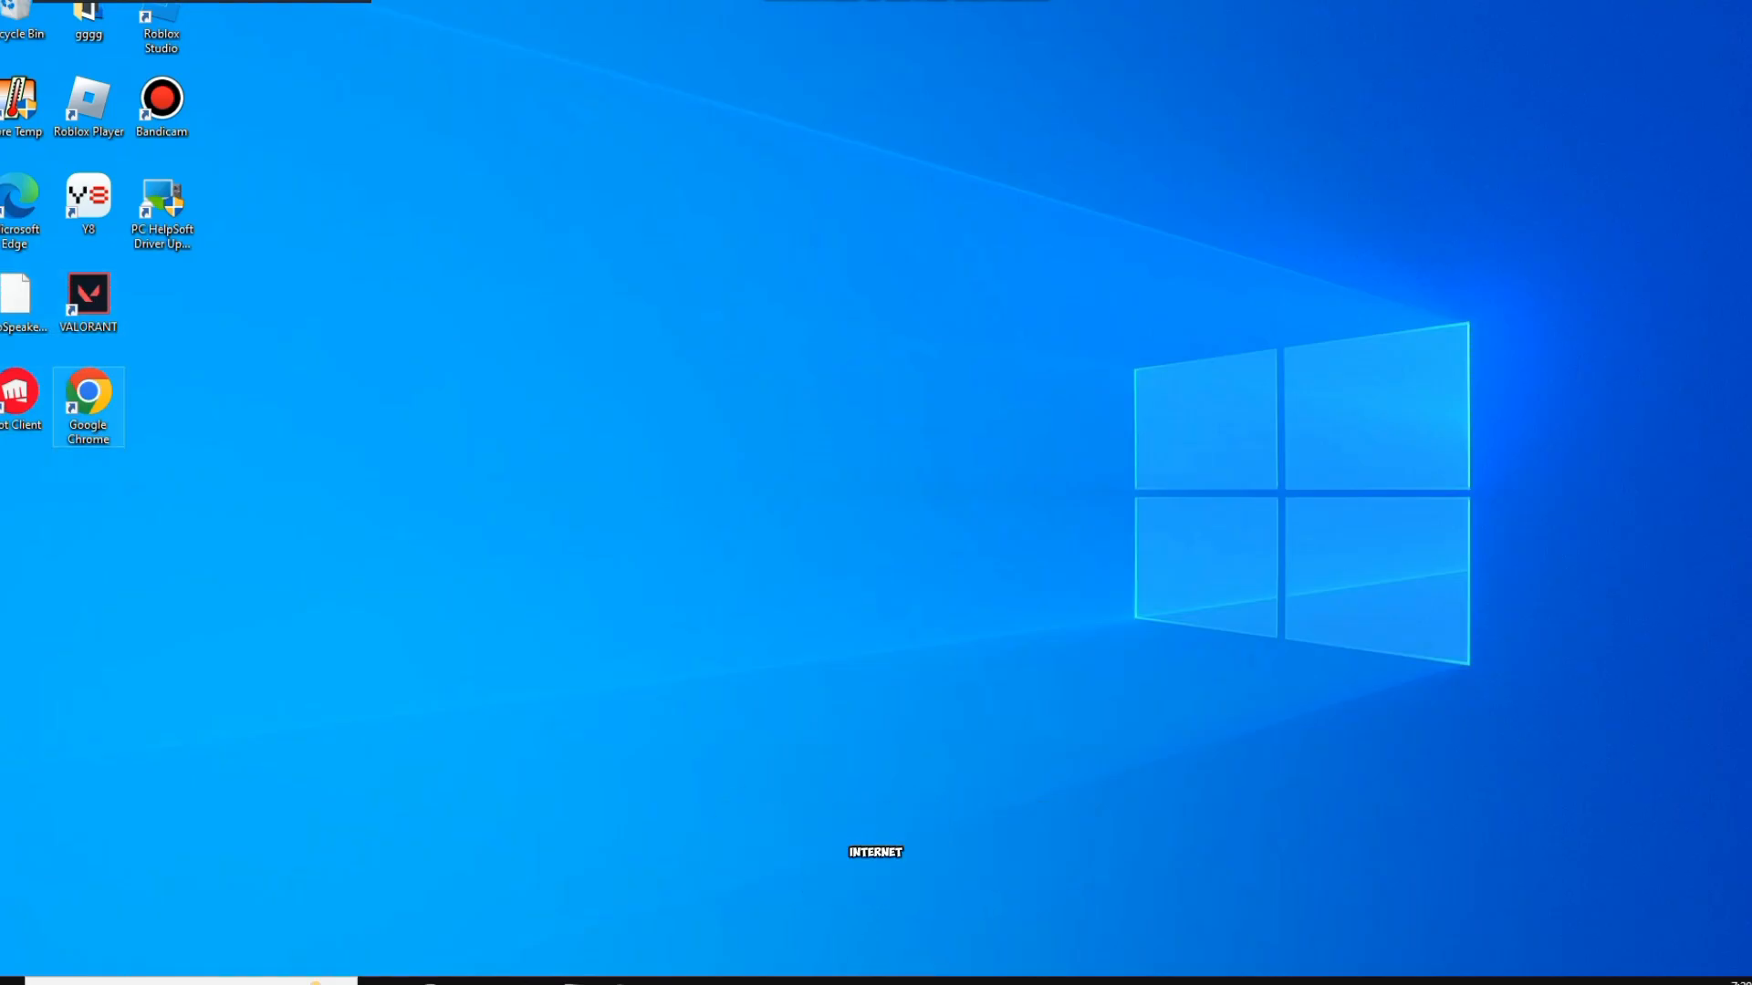
double_click(88, 398)
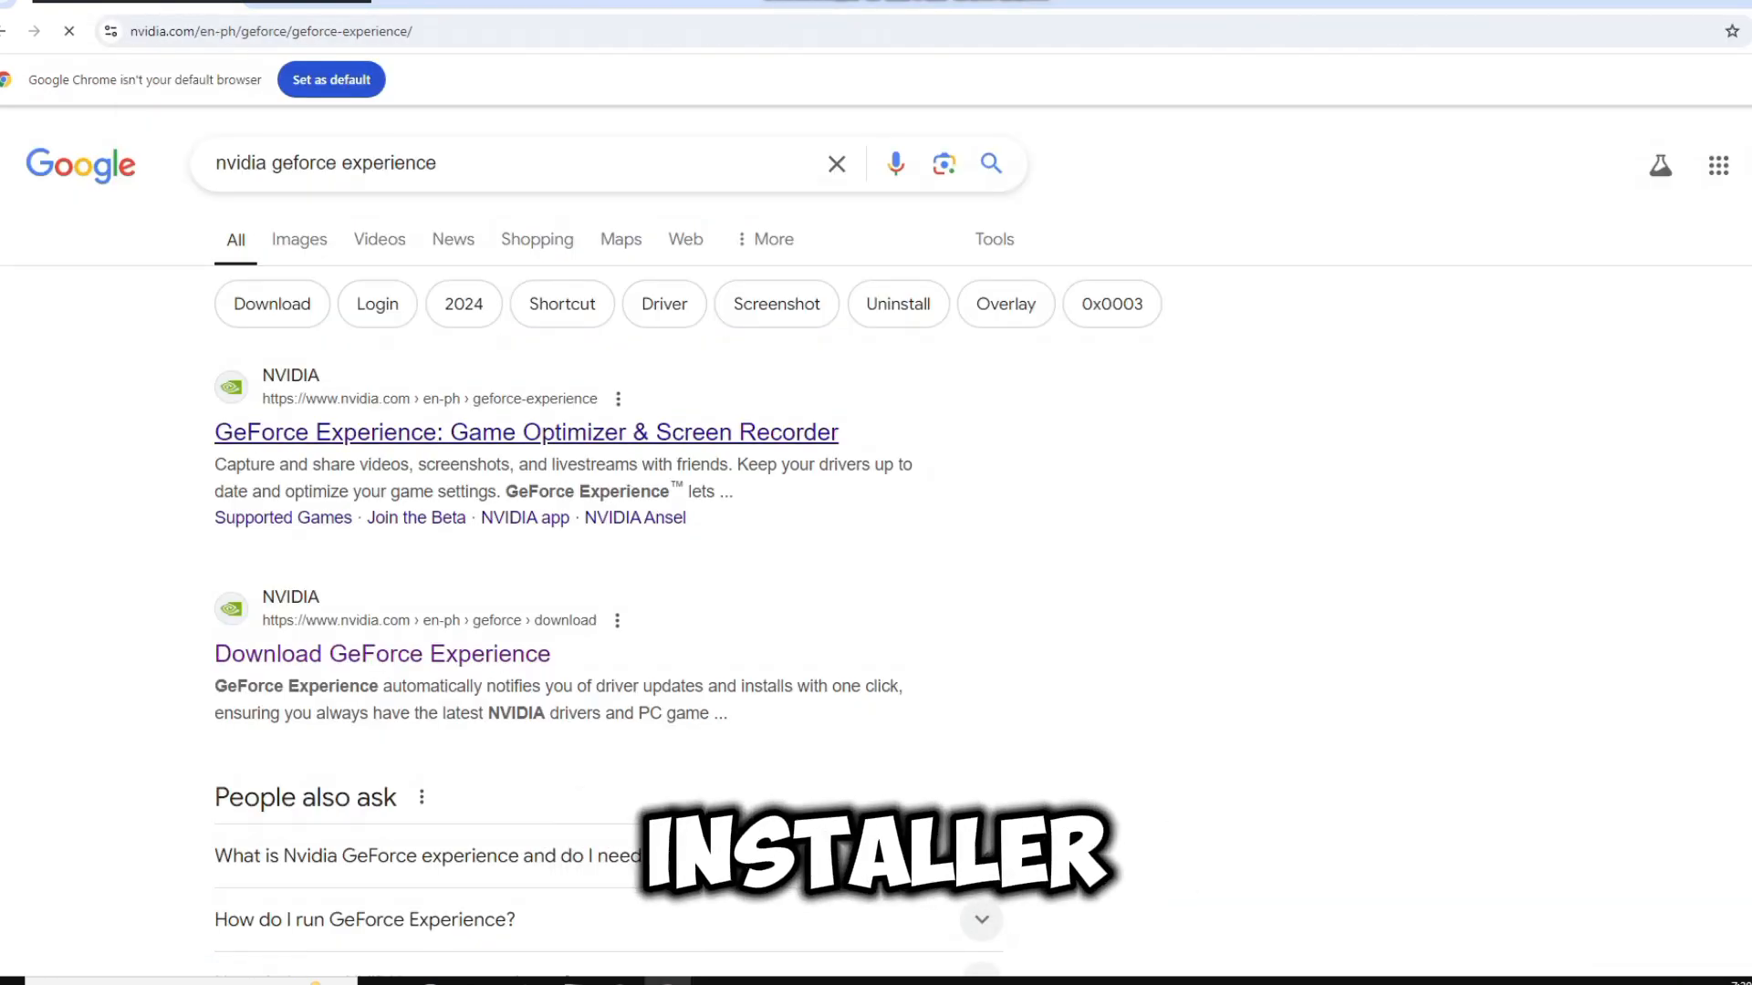
left_click(525, 432)
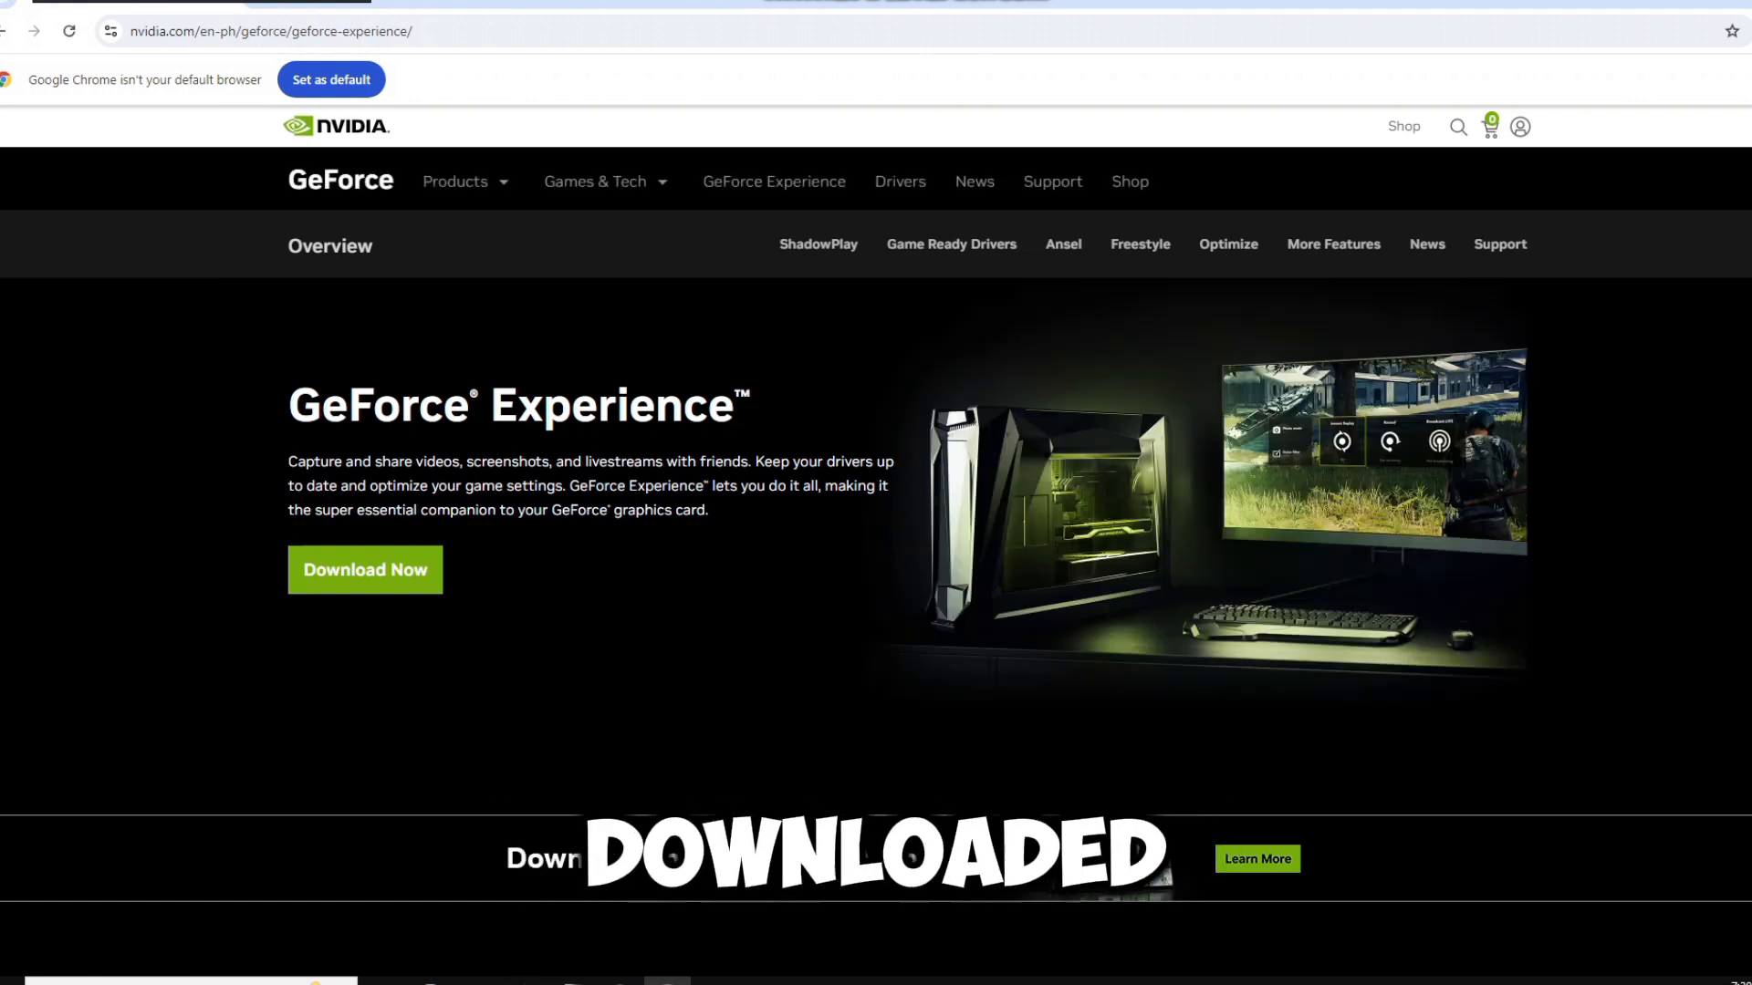